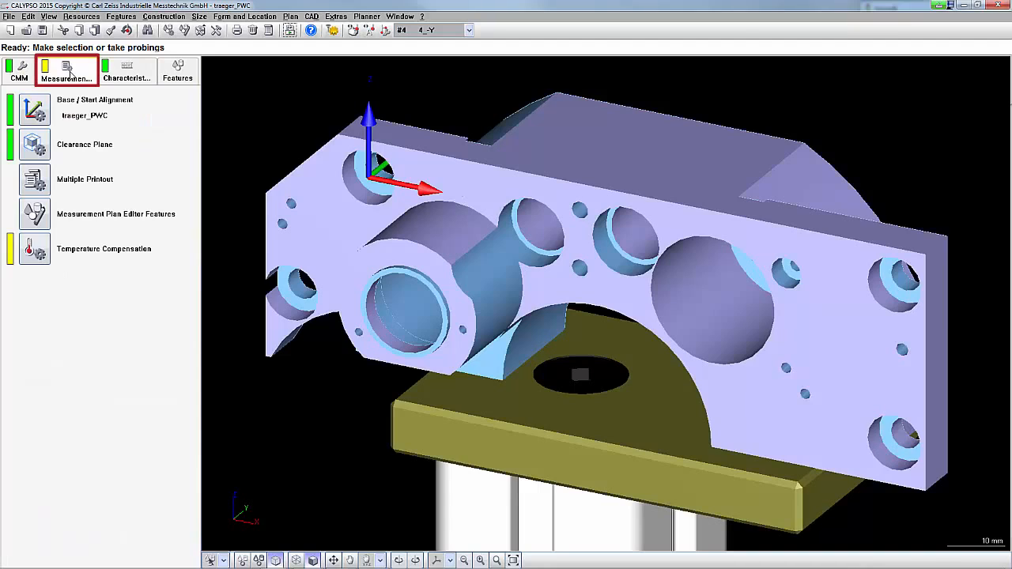
mouse_move(94, 143)
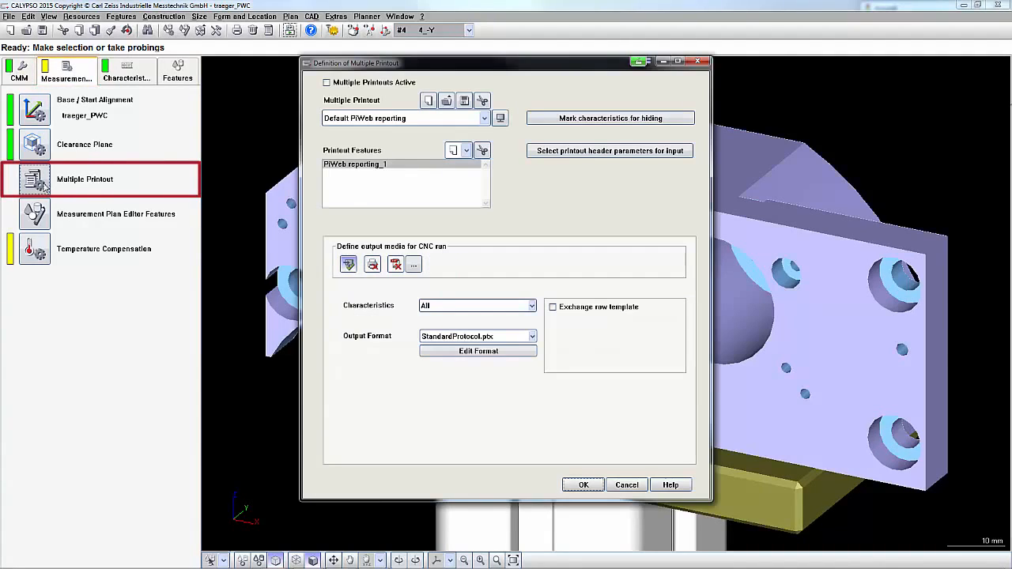
Step: Open Multiple Printout for traeger_PWC and tick Multiple Printouts Active
left_click(326, 82)
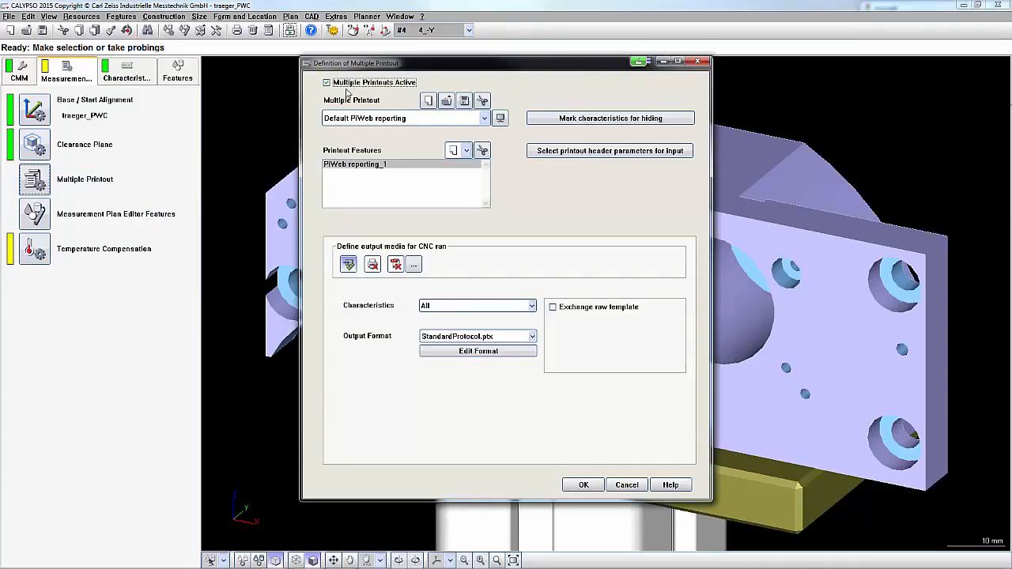
mouse_move(355, 131)
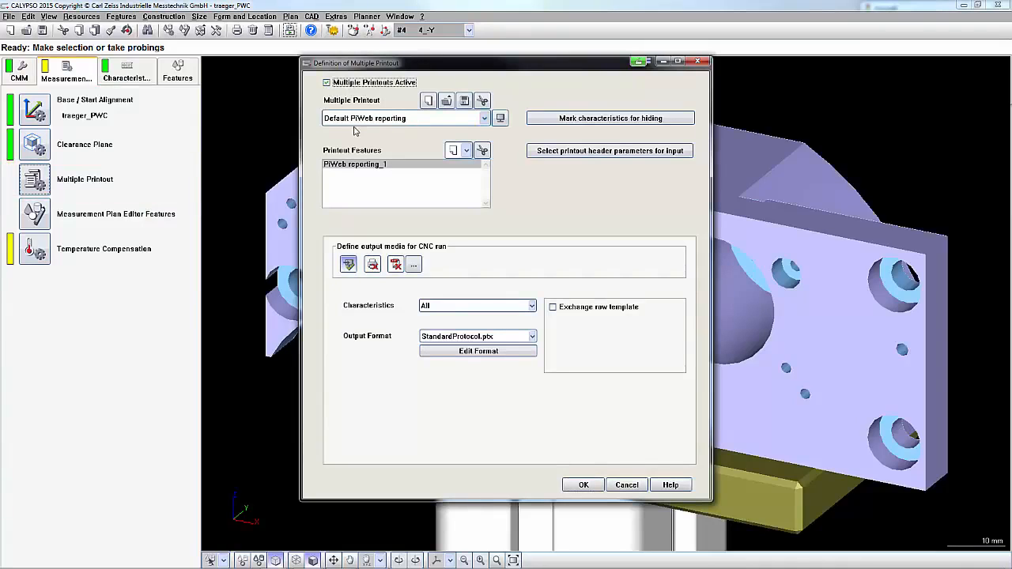
left_click(477, 335)
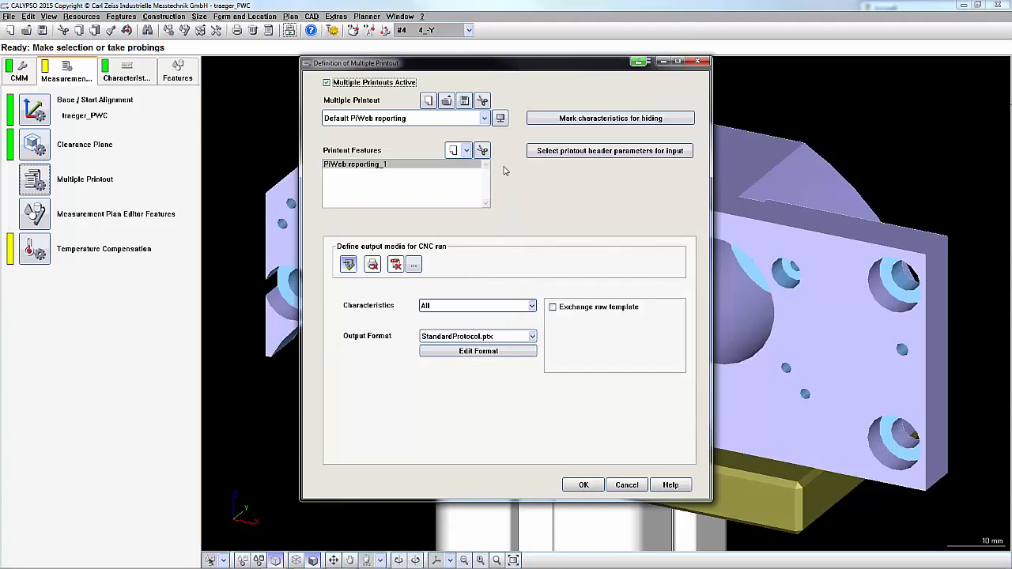
Step: Page forward and back through the traeger_PWC protocol report, returning to page 1
left_click(500, 118)
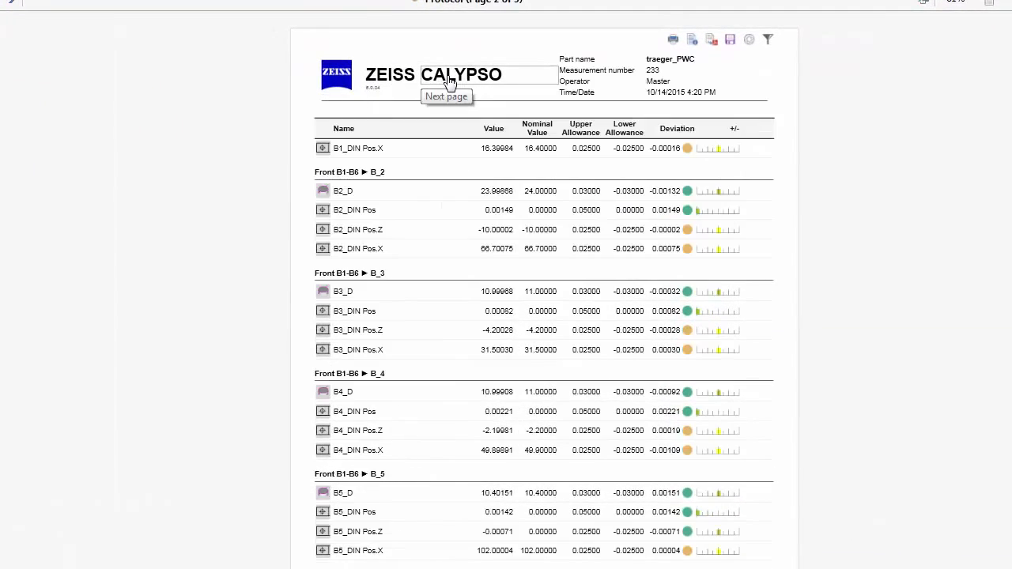
left_click(449, 81)
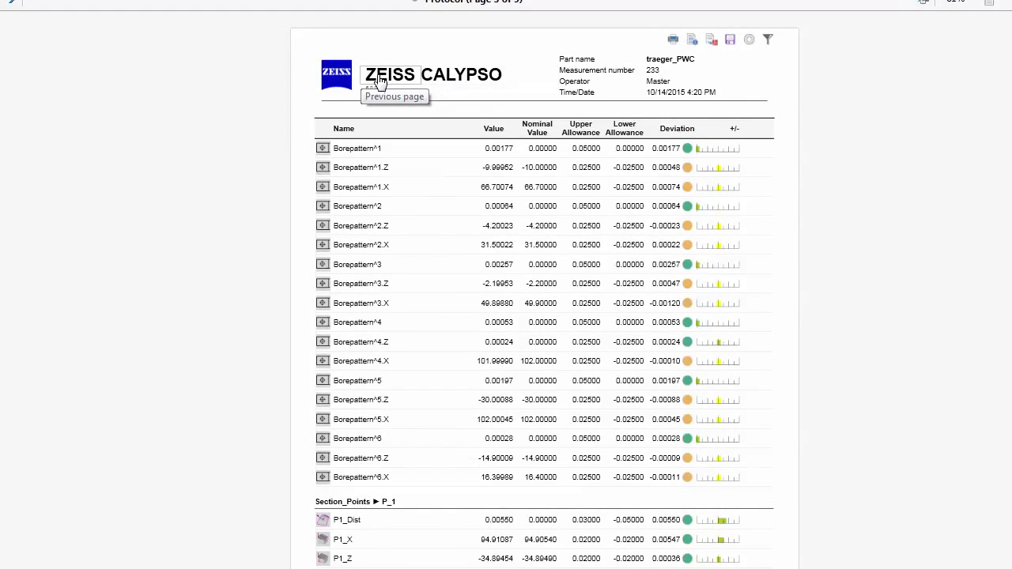
left_click(377, 81)
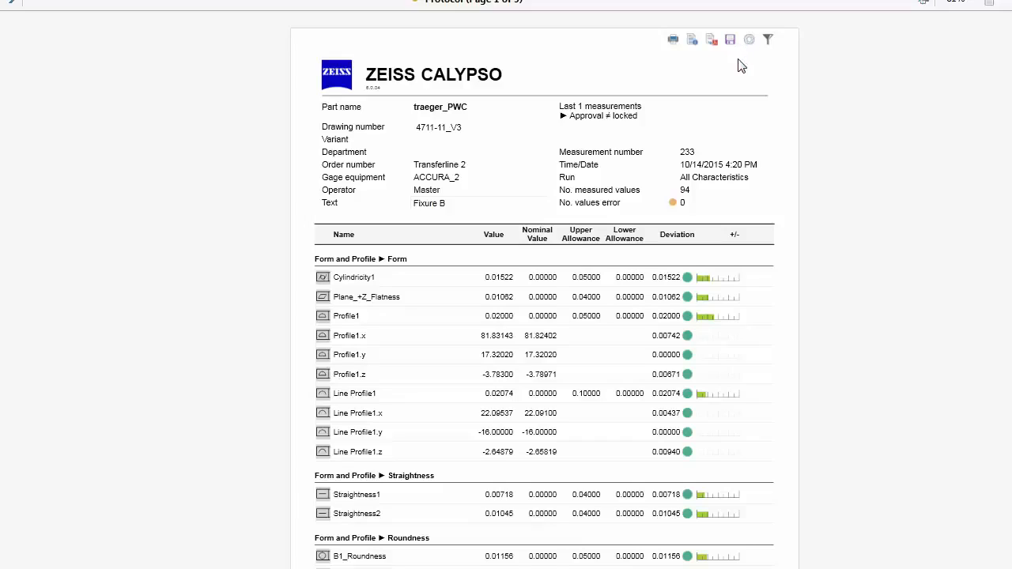
mouse_move(750, 56)
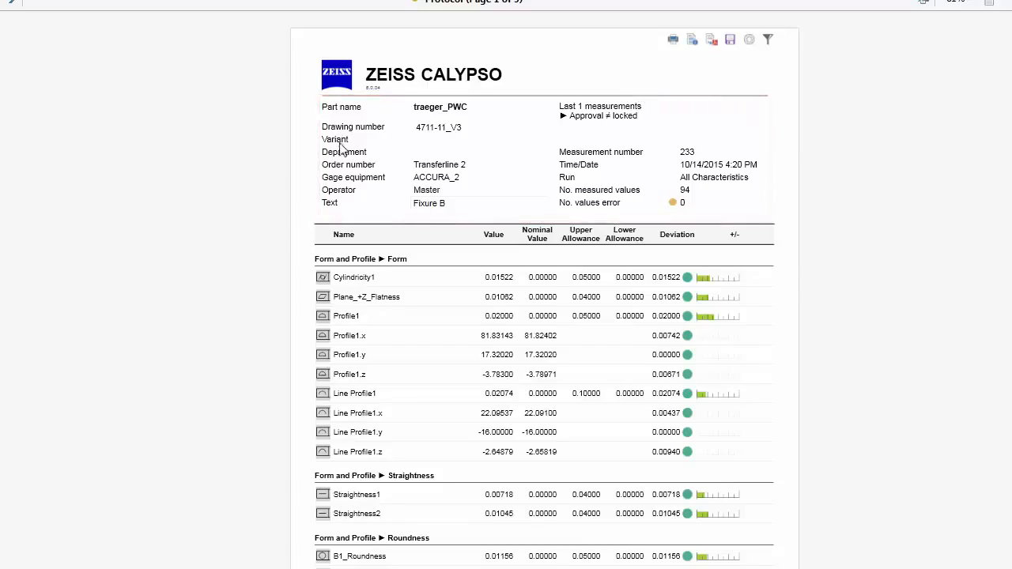
mouse_move(345, 155)
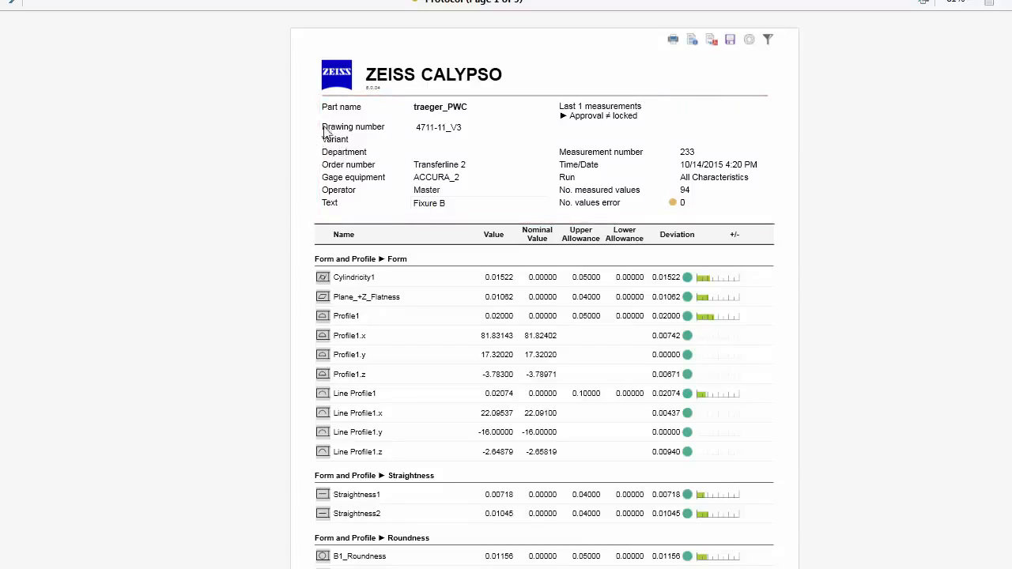
mouse_move(592, 143)
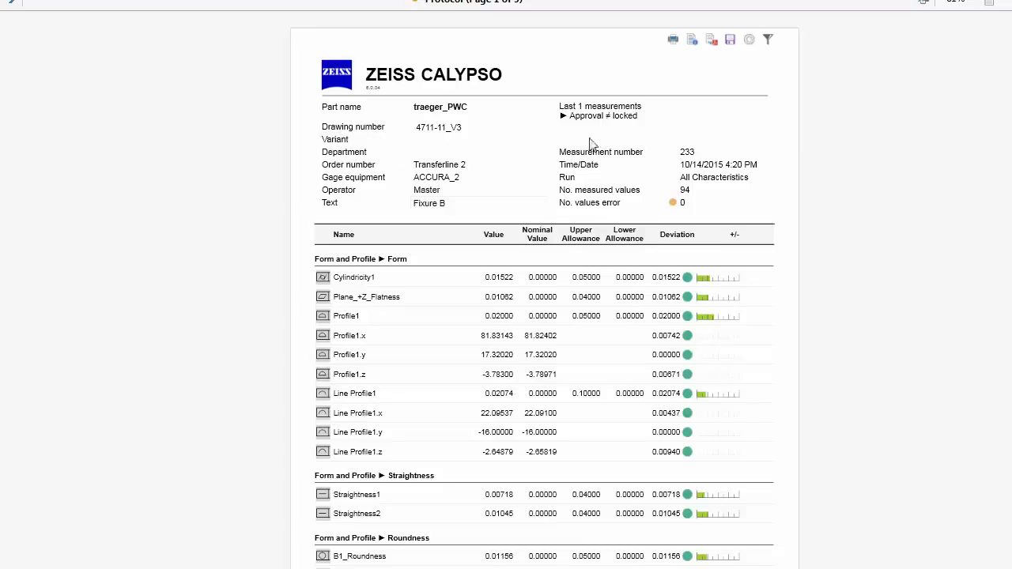
mouse_move(765, 129)
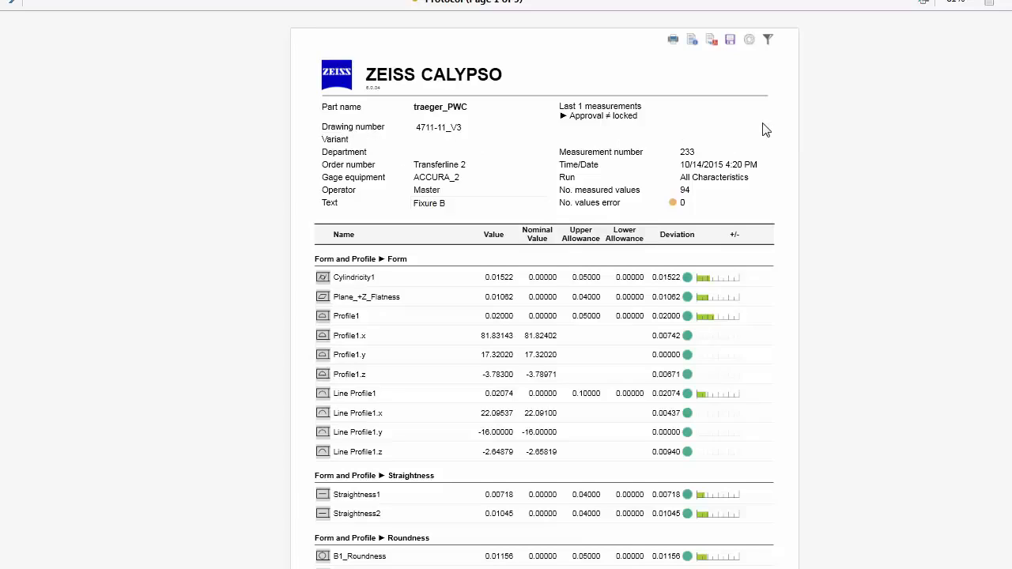
mouse_move(476, 295)
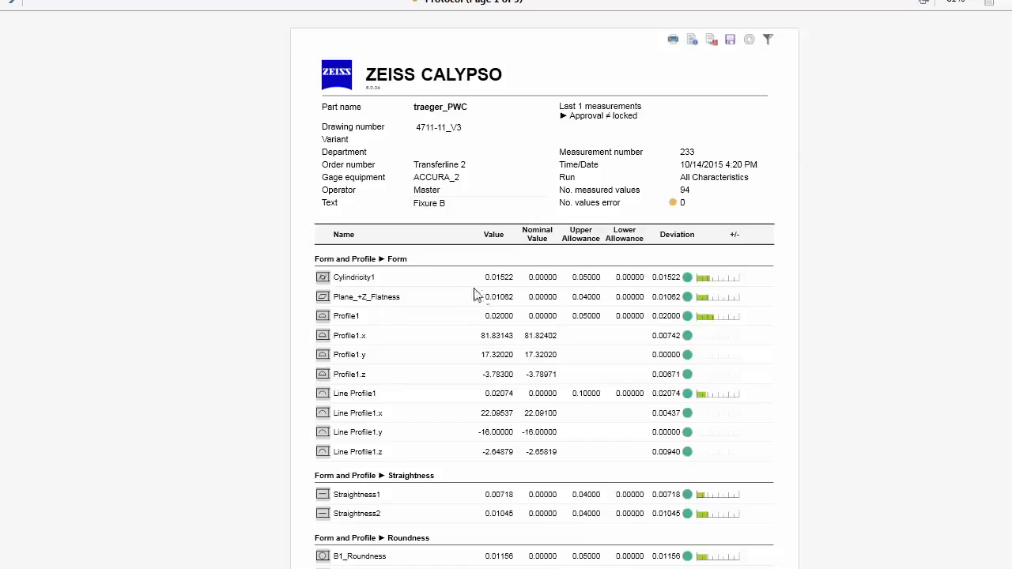
left_click(355, 393)
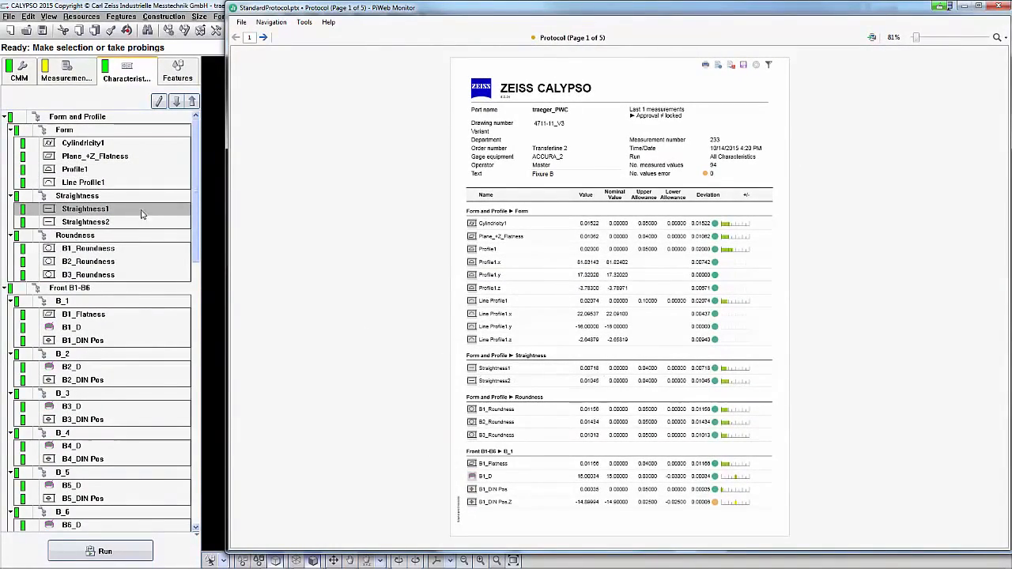
left_click(263, 37)
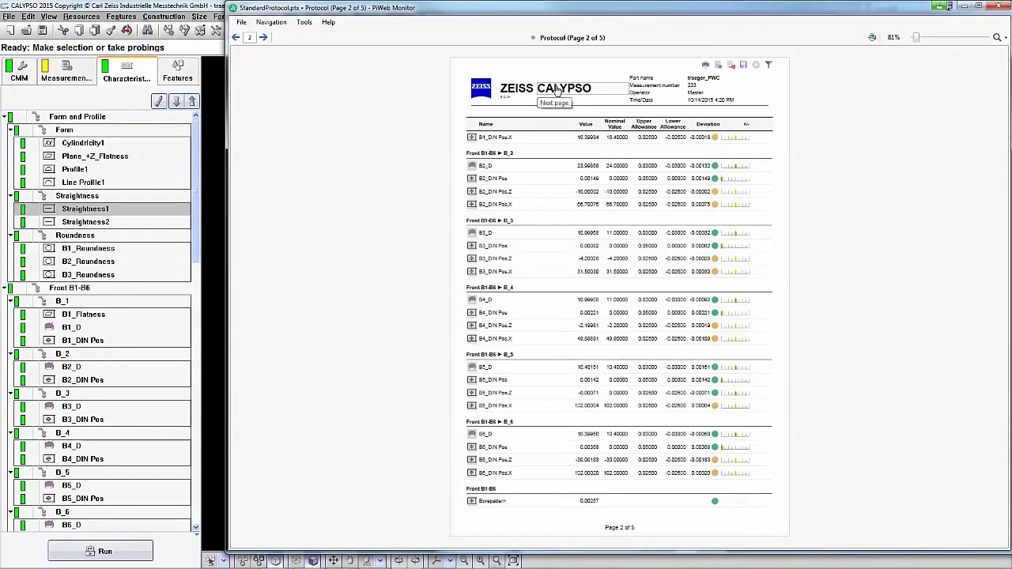
left_click(263, 37)
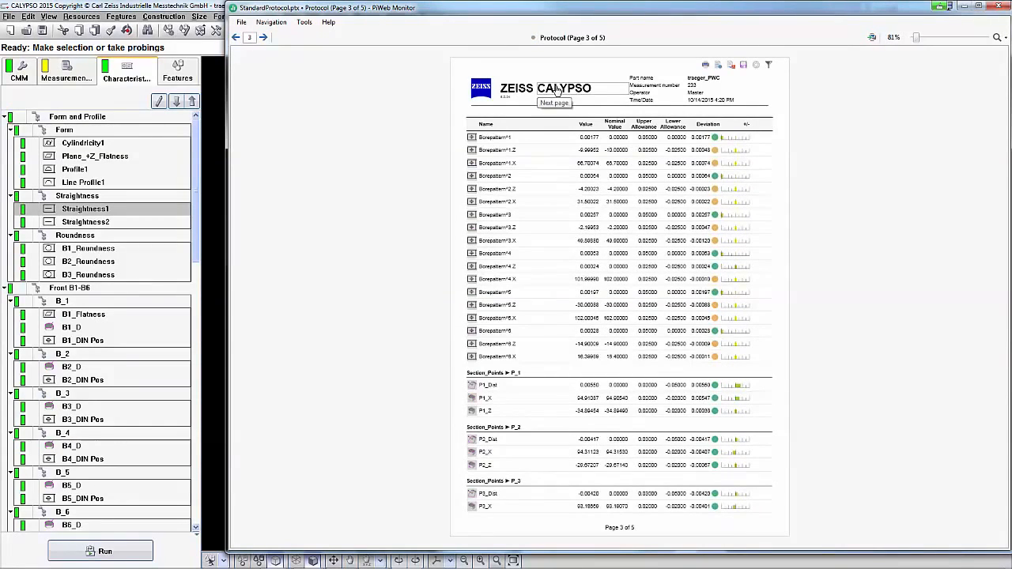
mouse_move(518, 253)
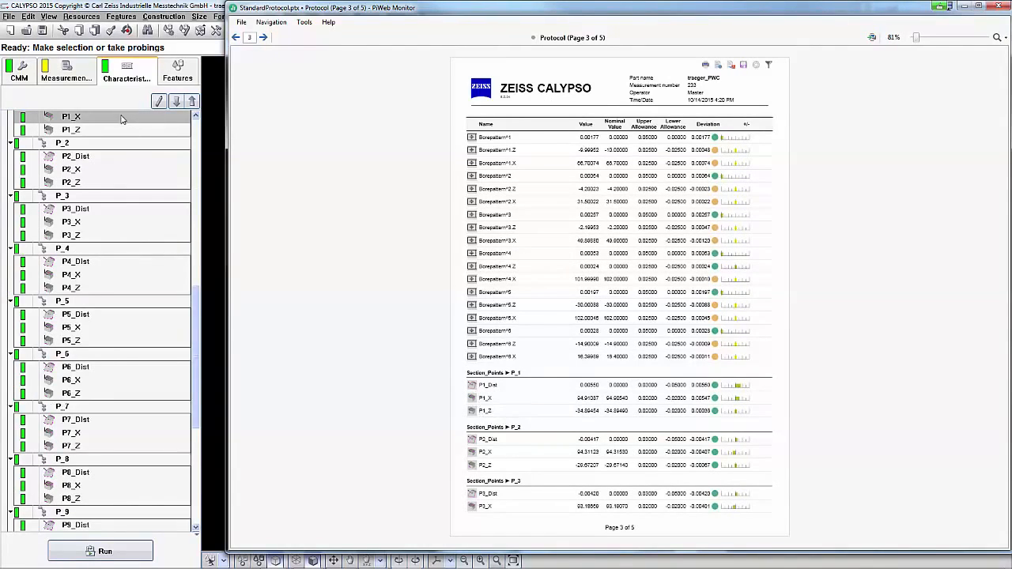
mouse_move(344, 239)
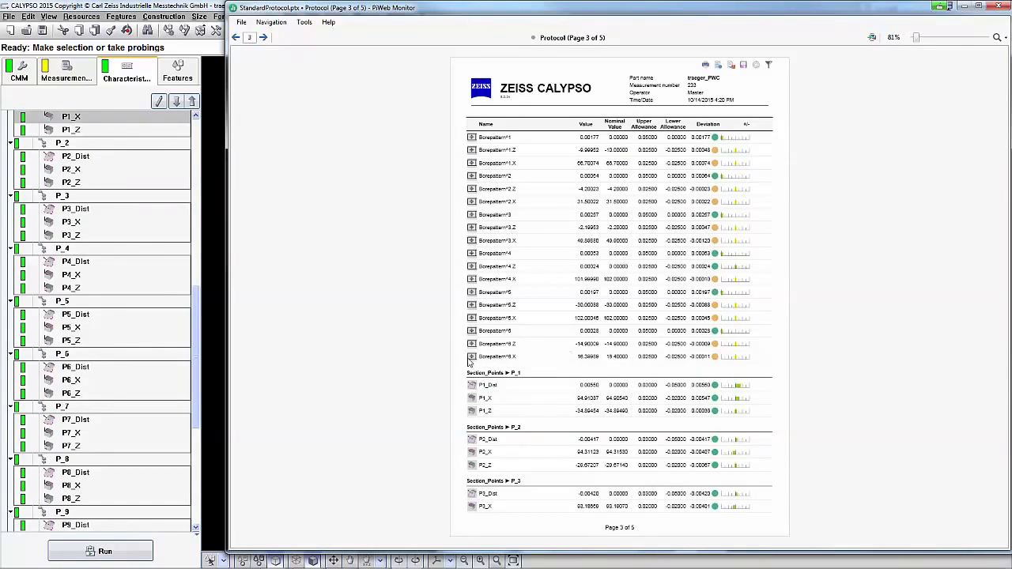
mouse_move(271, 230)
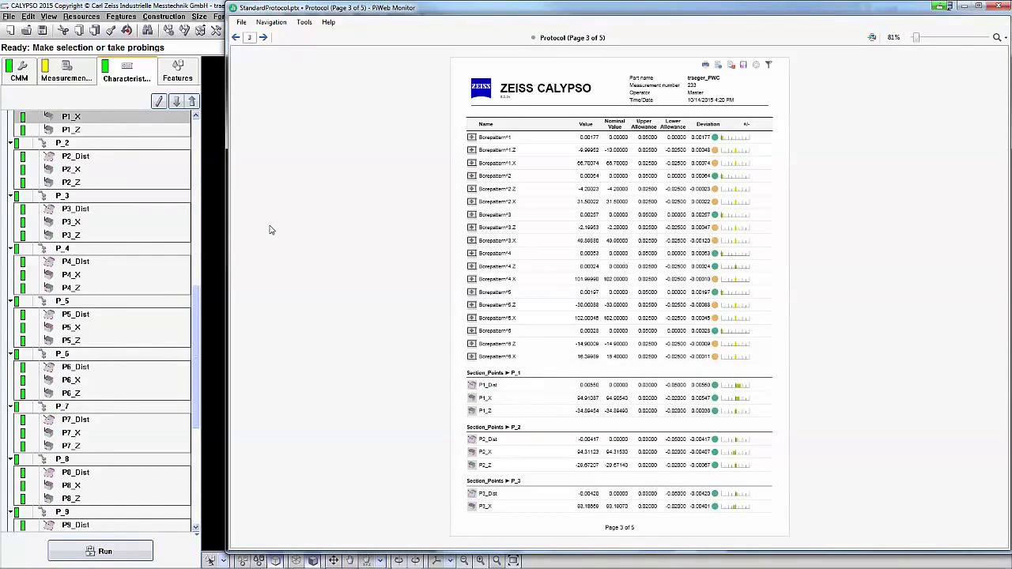
mouse_move(333, 316)
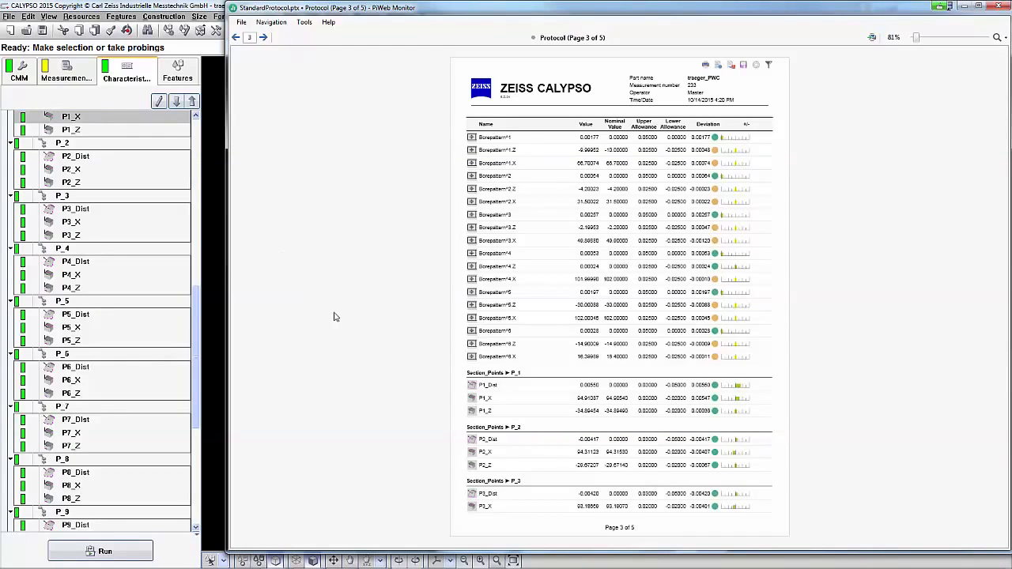
mouse_move(537, 371)
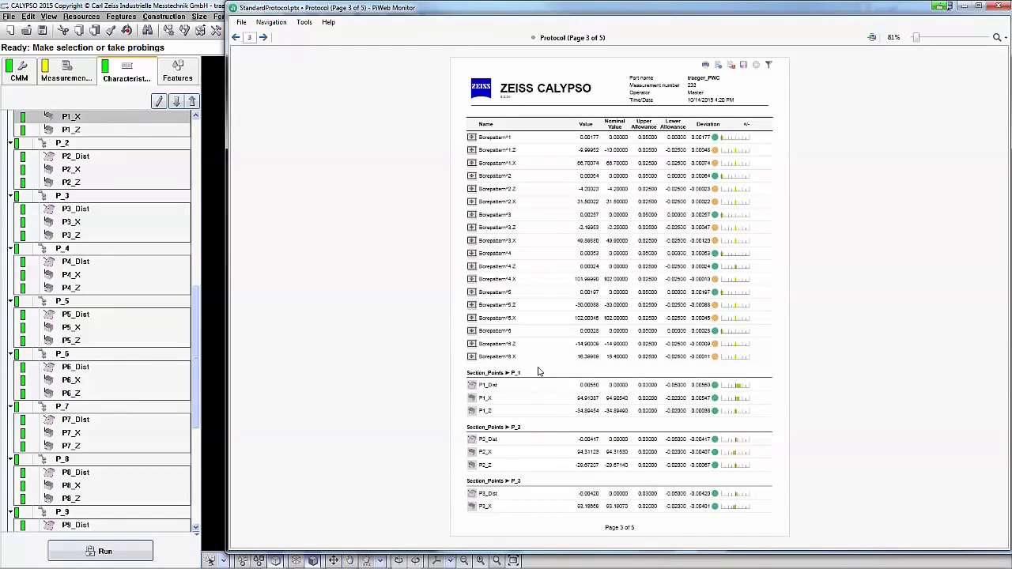
mouse_move(480, 89)
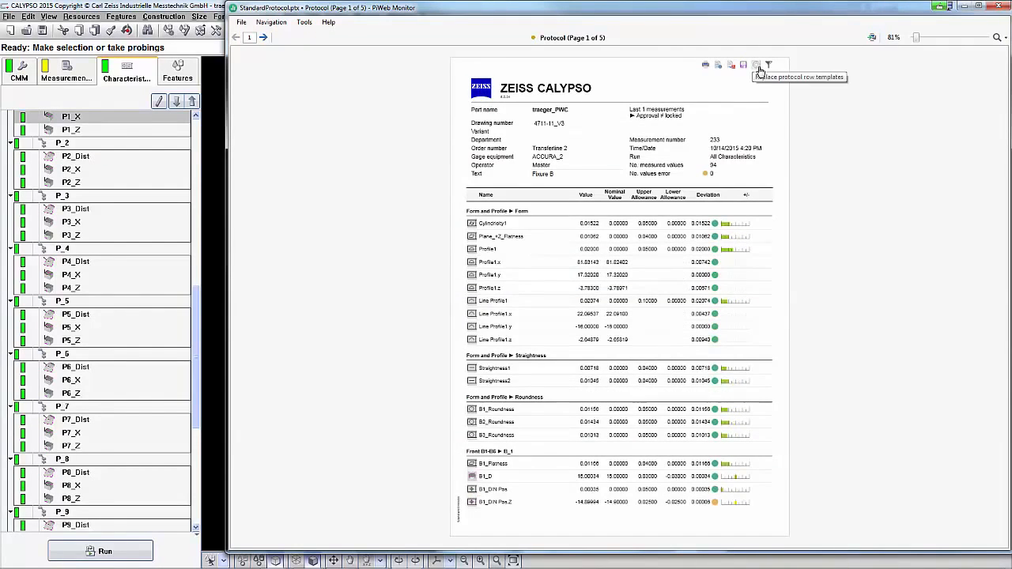
Step: Switch report rows to the Detailed template and set the flatness plot to 500 magnification, rotated
left_click(757, 64)
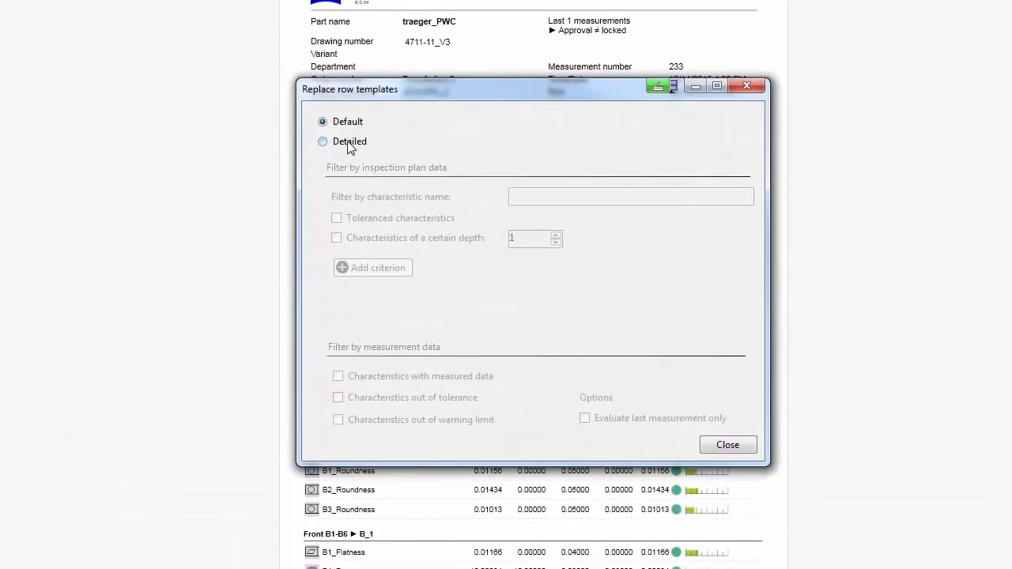
left_click(322, 141)
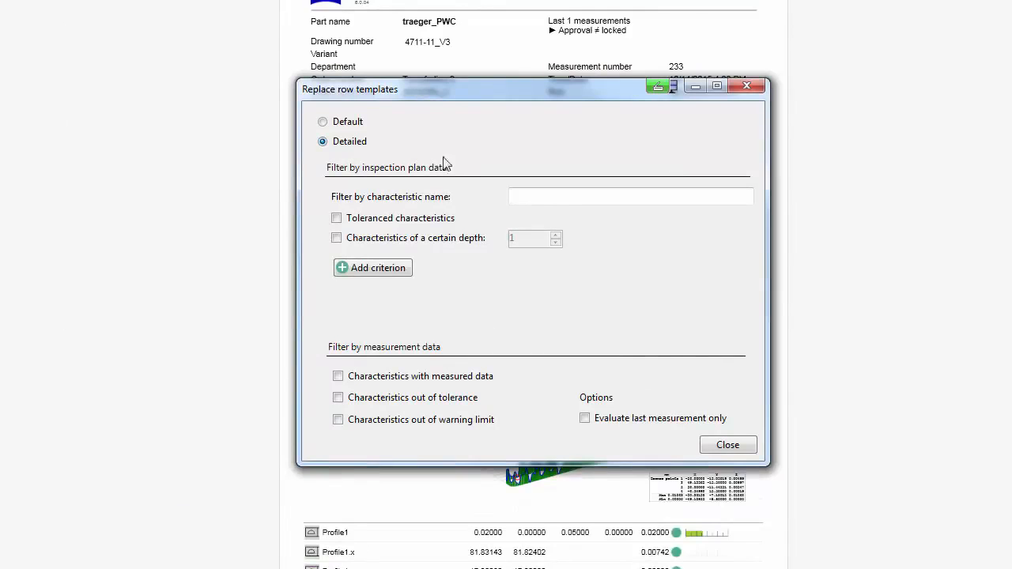
left_click(726, 444)
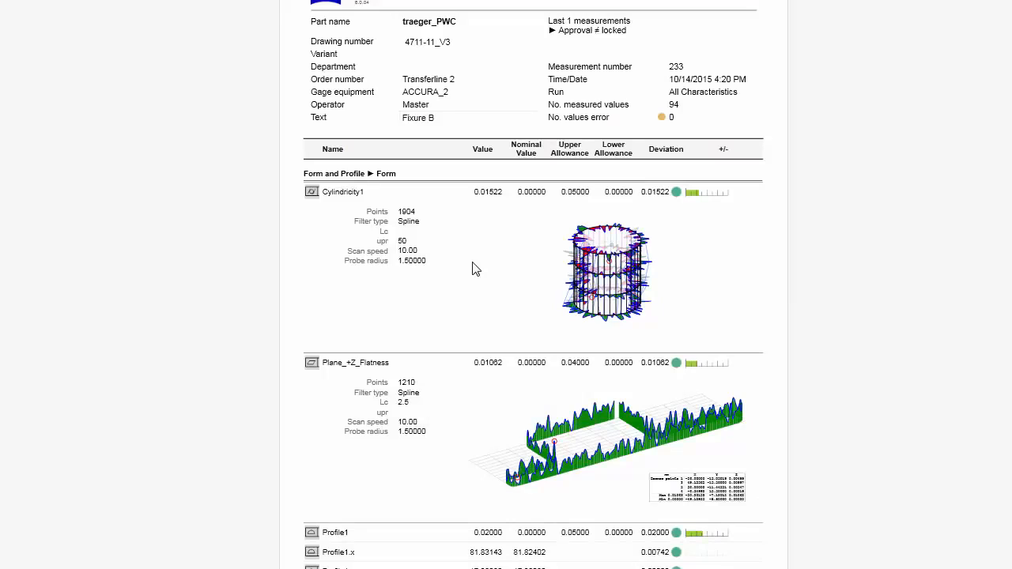
mouse_move(556, 265)
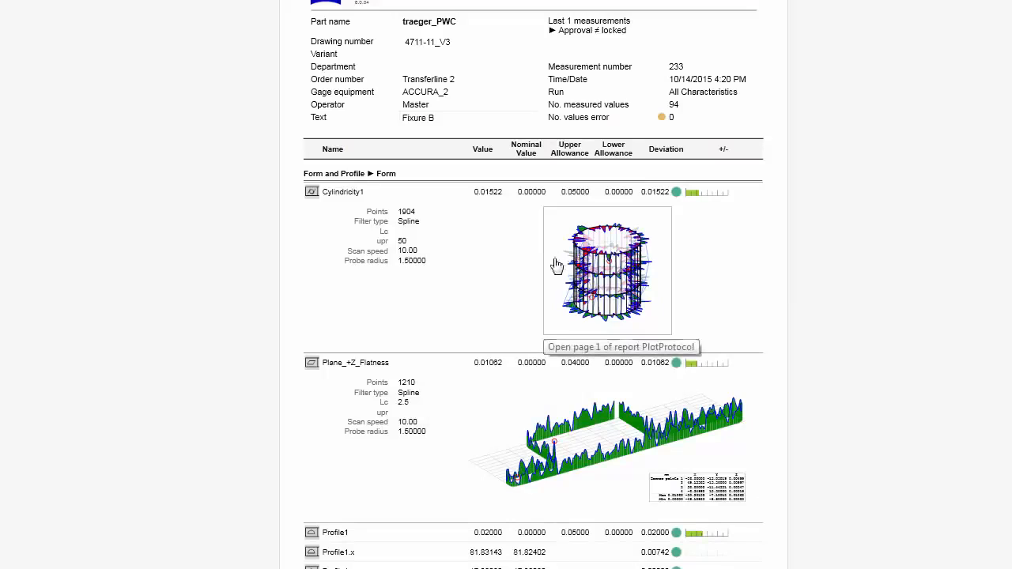
mouse_move(600, 429)
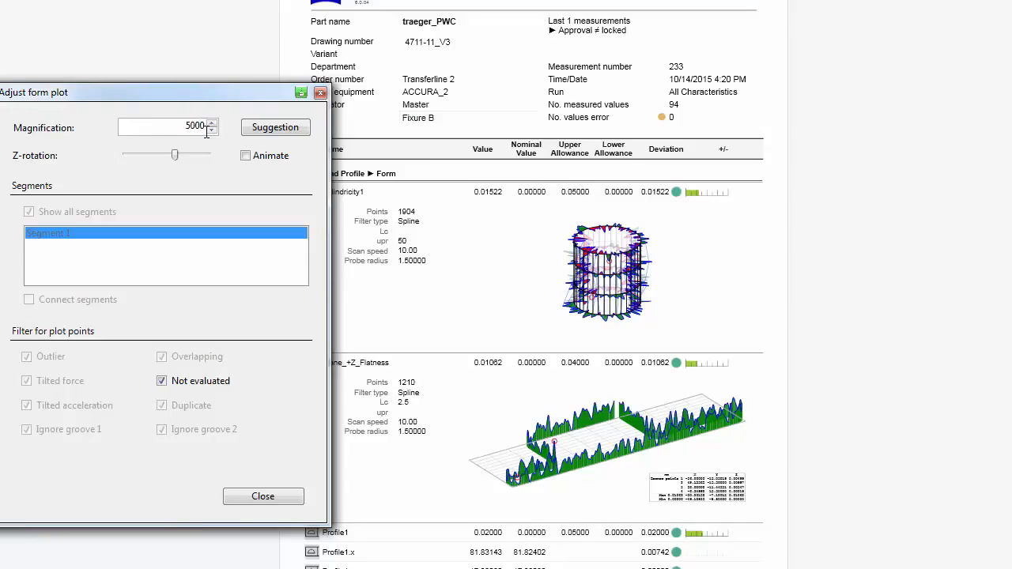
left_click_drag(174, 155, 146, 155)
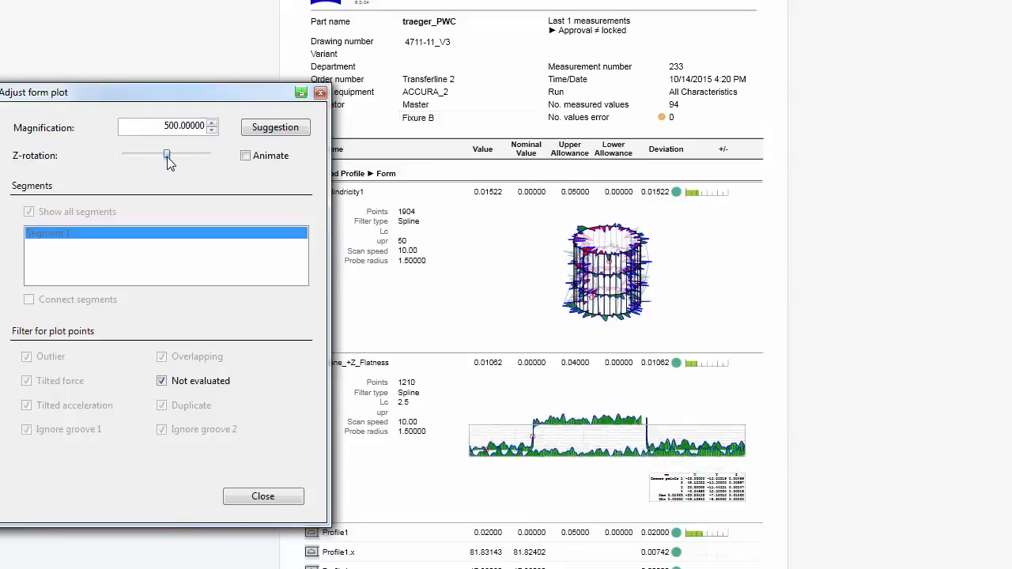
left_click_drag(166, 155, 178, 155)
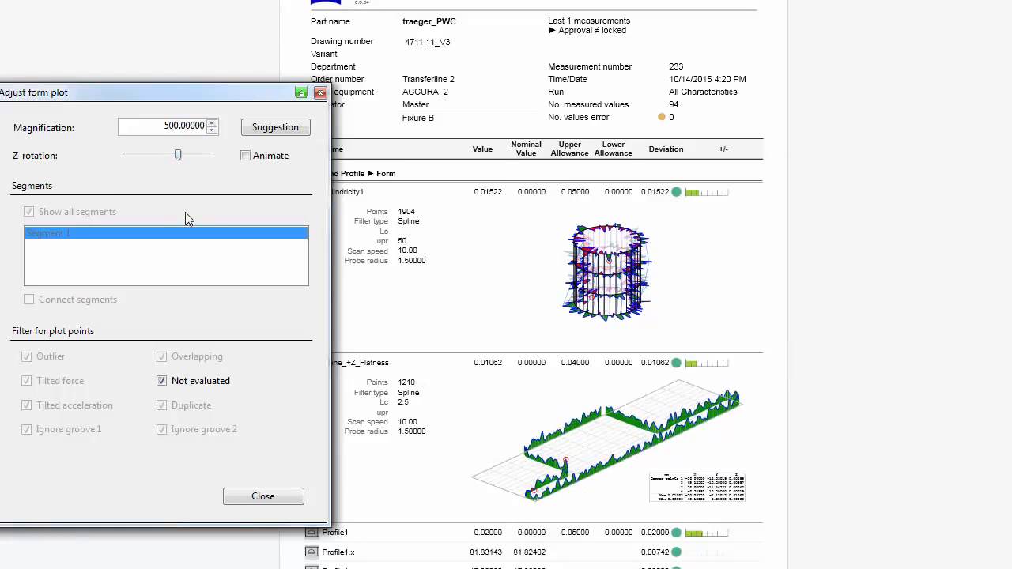
mouse_move(248, 476)
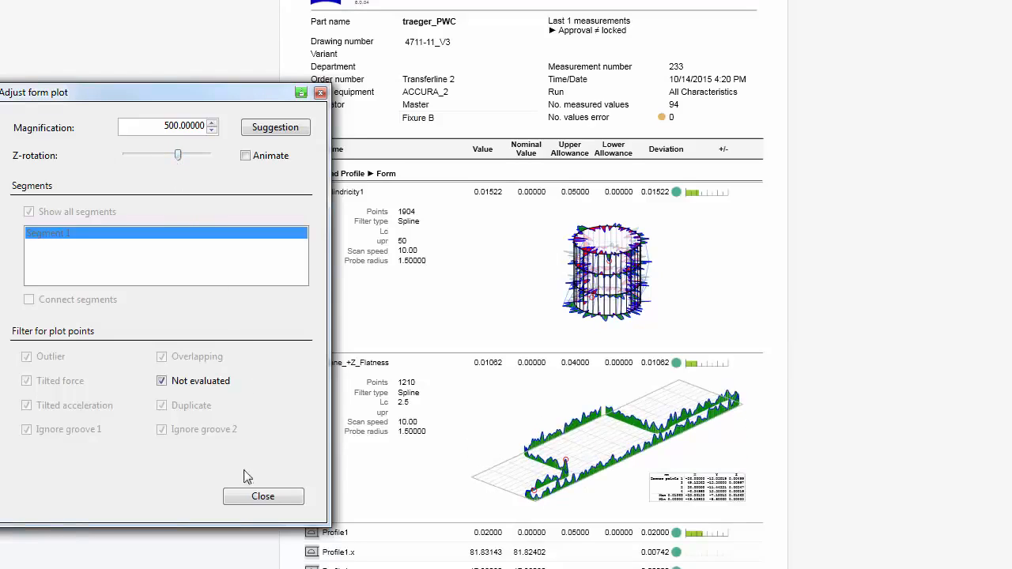
Step: Scroll the StandardProtocol preview and close the Adjust form plot dialog
left_click(262, 496)
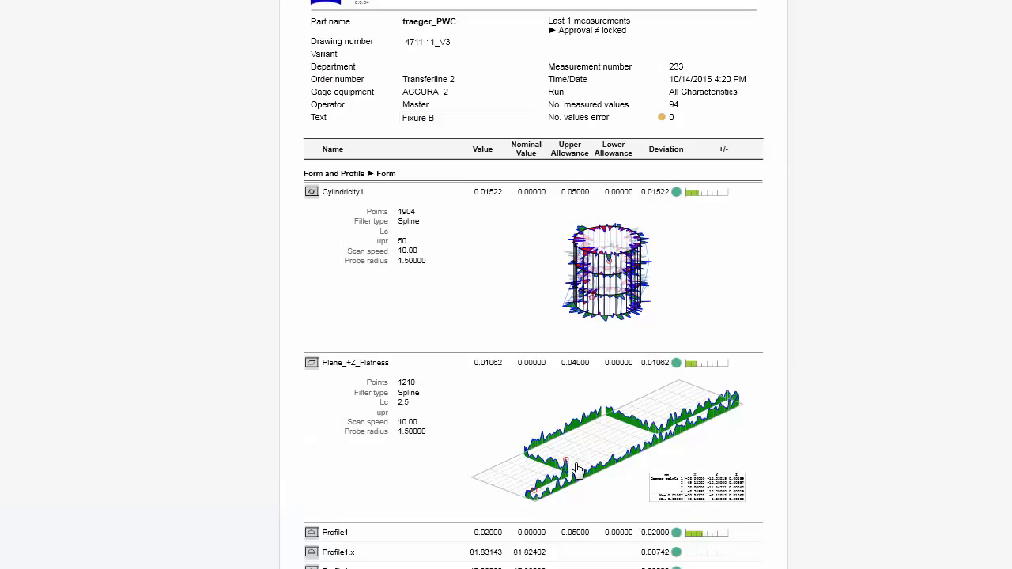
mouse_move(573, 470)
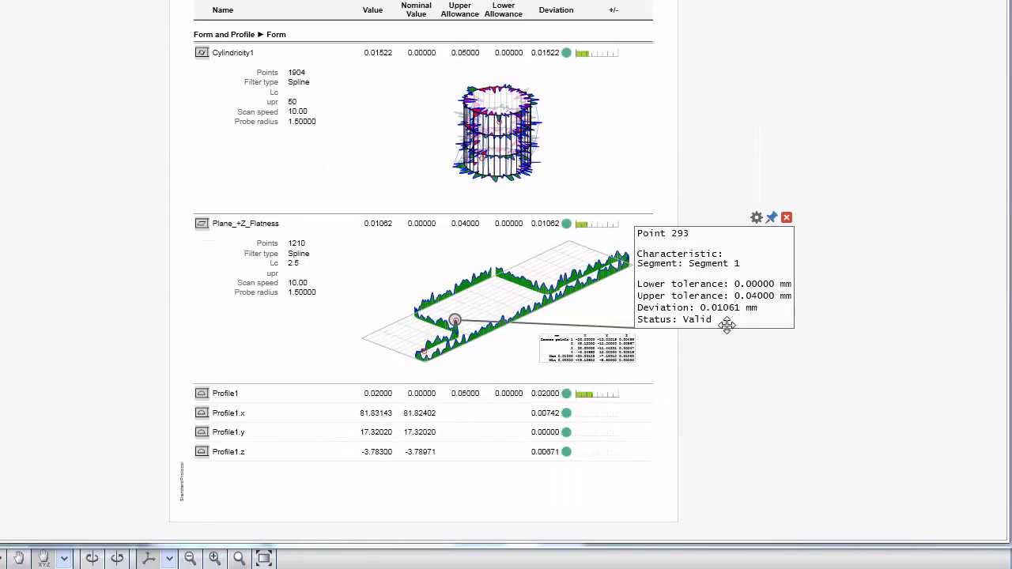
scroll("up", 3)
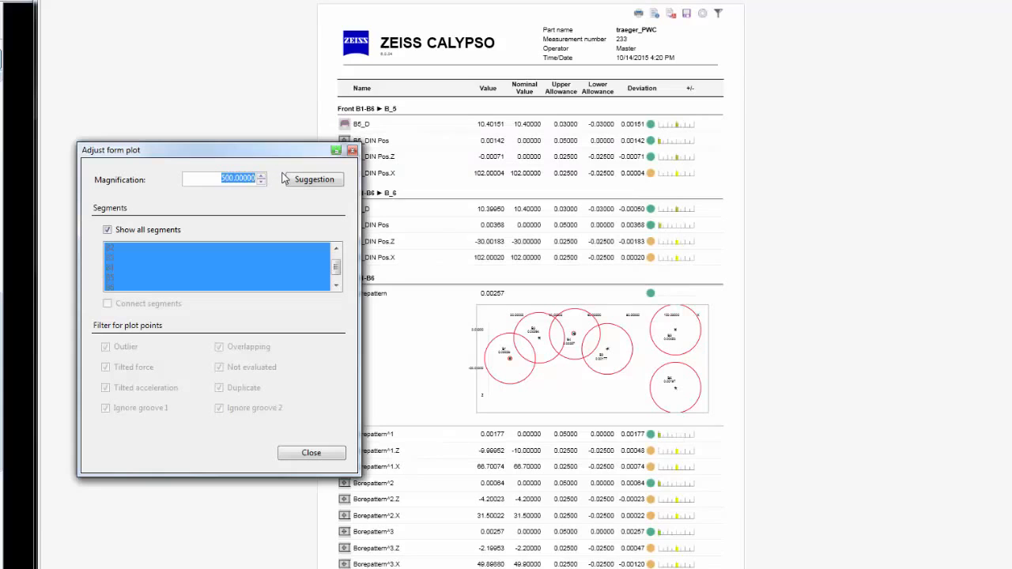
left_click(310, 452)
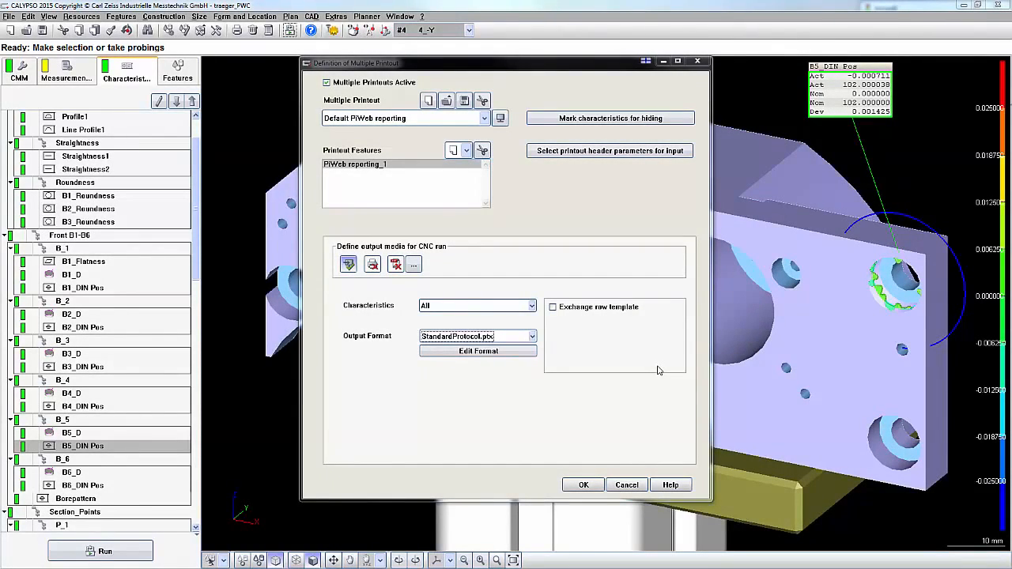
mouse_move(654, 369)
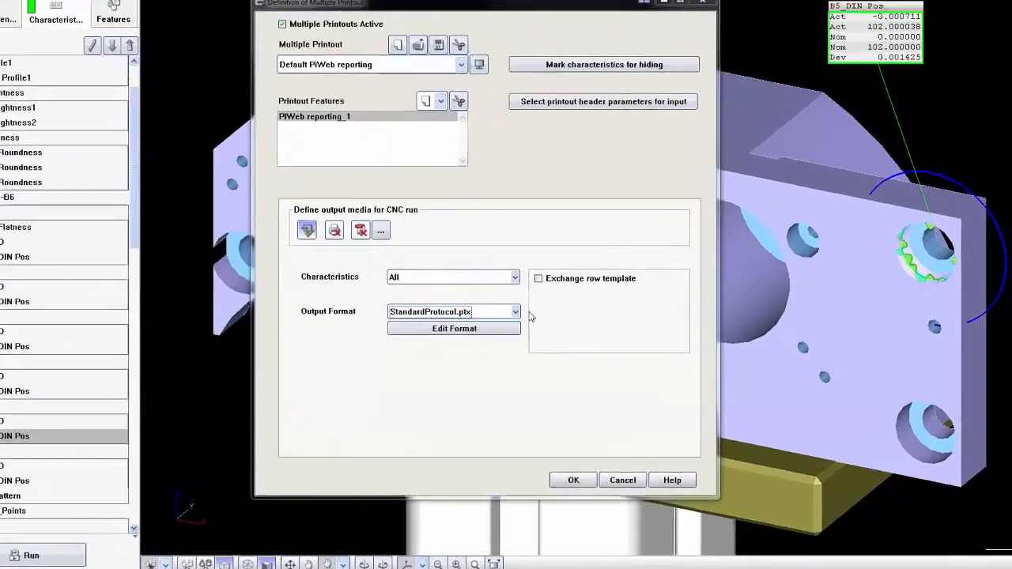
Step: Pick AcceptProtocol.ptx from the ZEISS templates as the output format
left_click(514, 311)
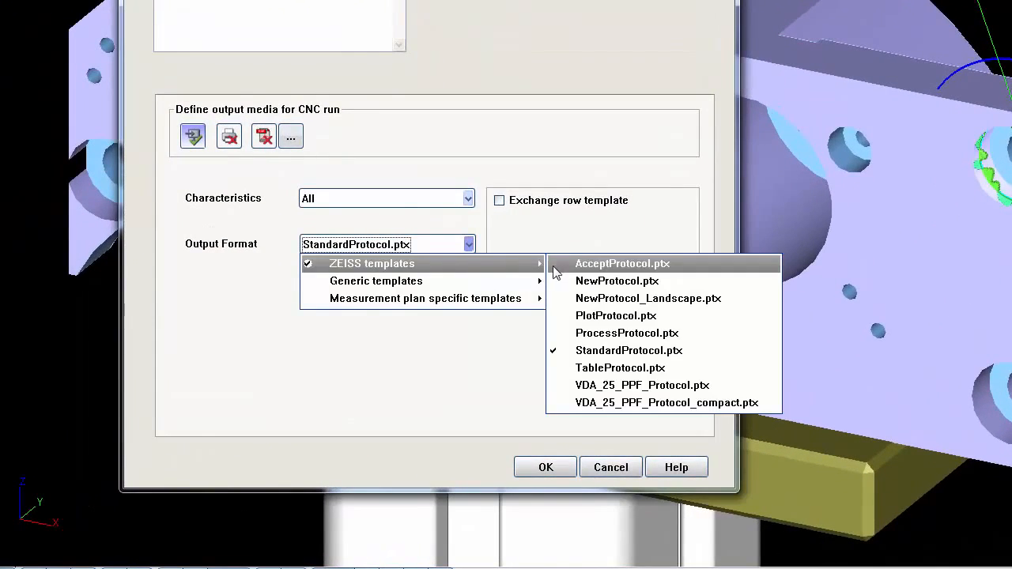
mouse_move(684, 265)
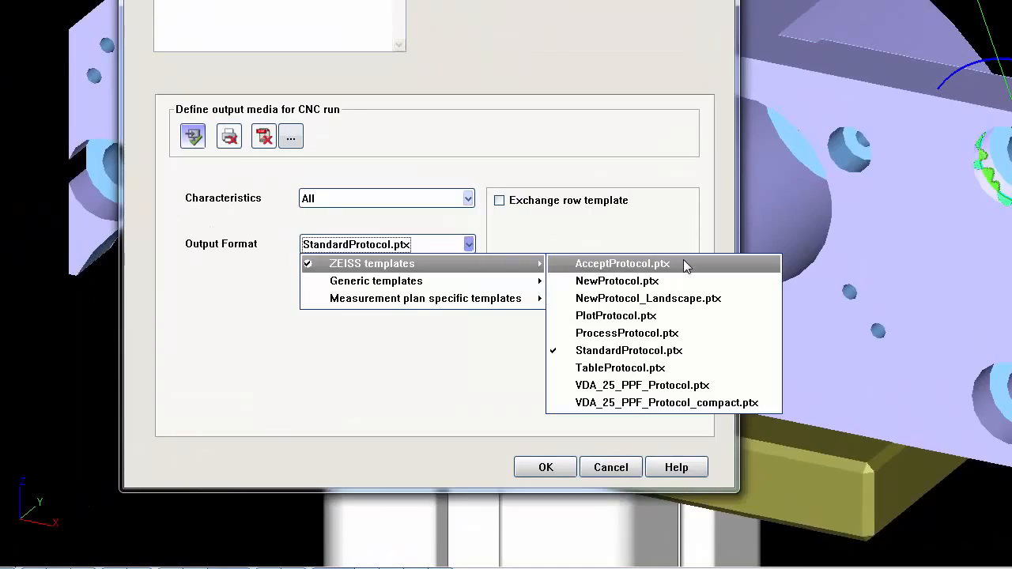
left_click(622, 263)
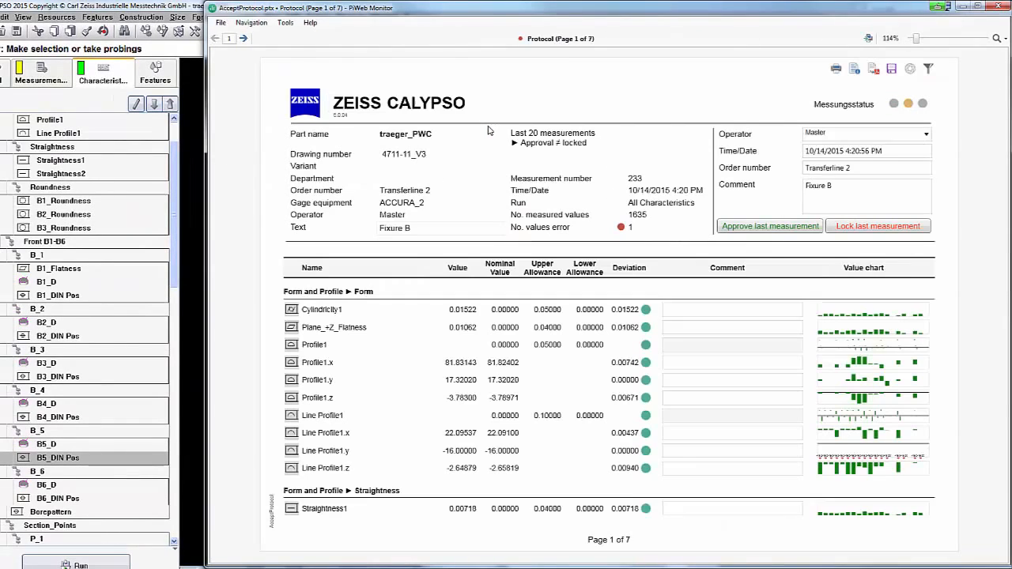
mouse_move(928, 306)
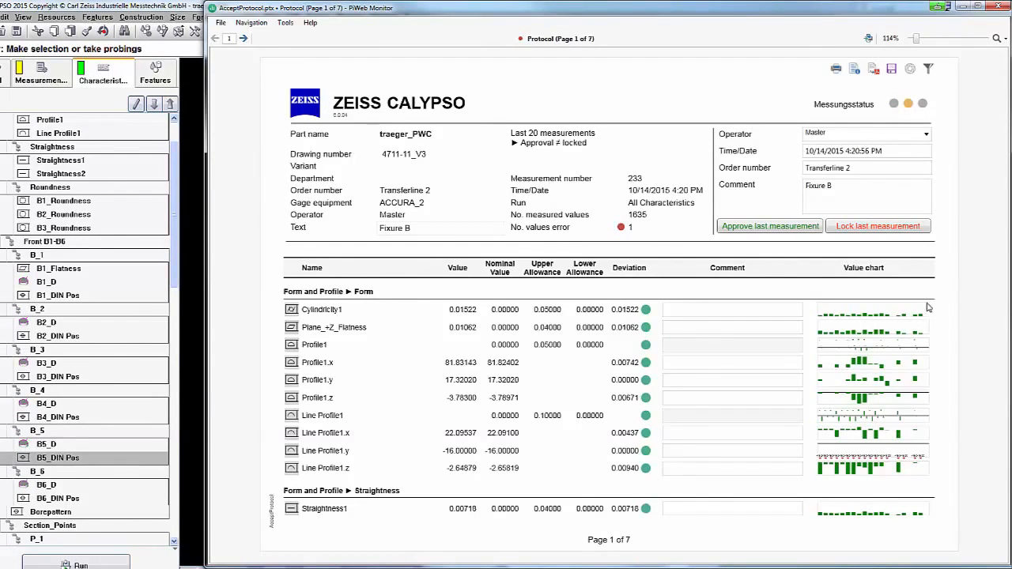
Step: Page ahead and switch the Accept report rows to the Detailed template
left_click(228, 38)
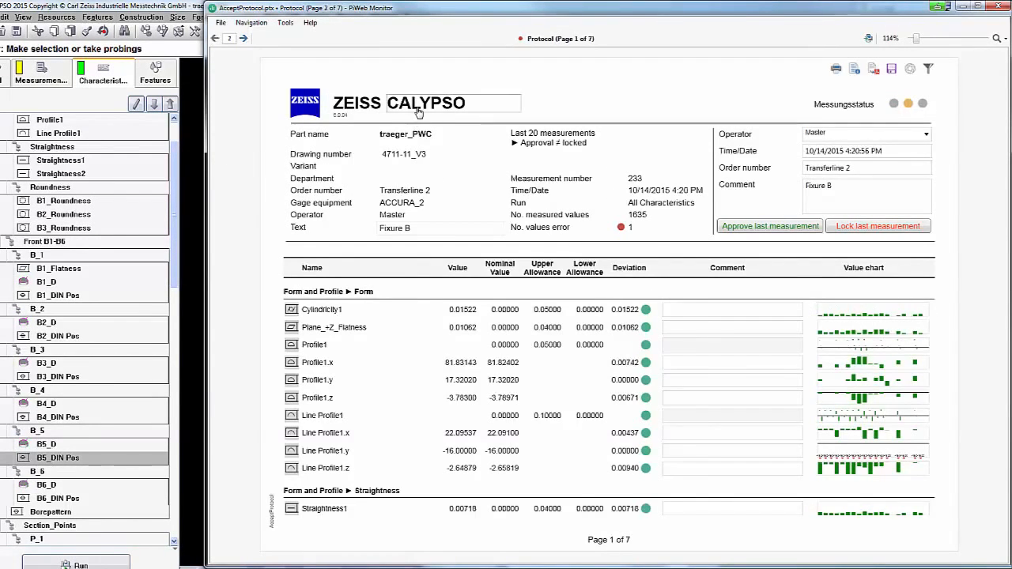
left_click(243, 39)
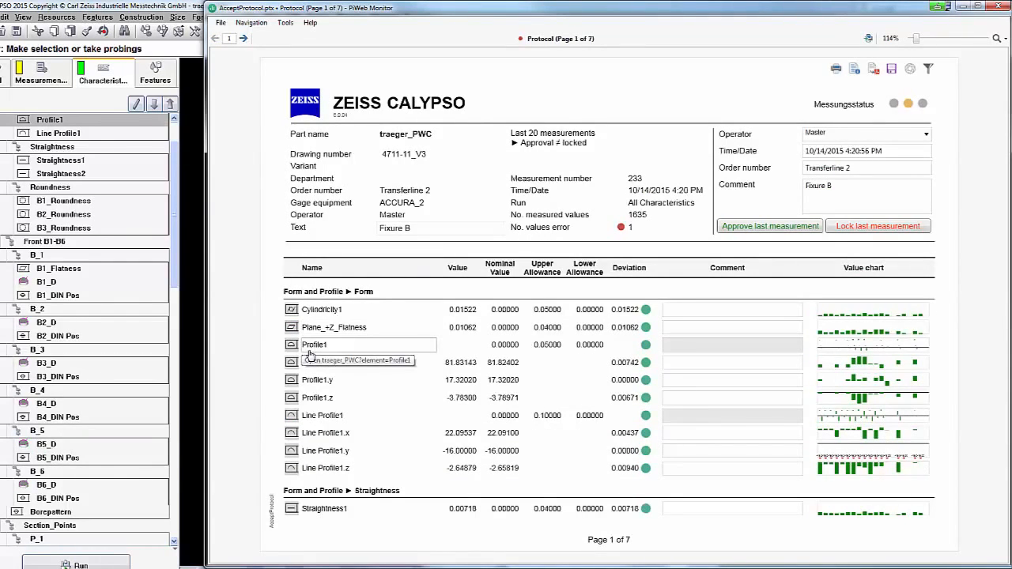
mouse_move(897, 78)
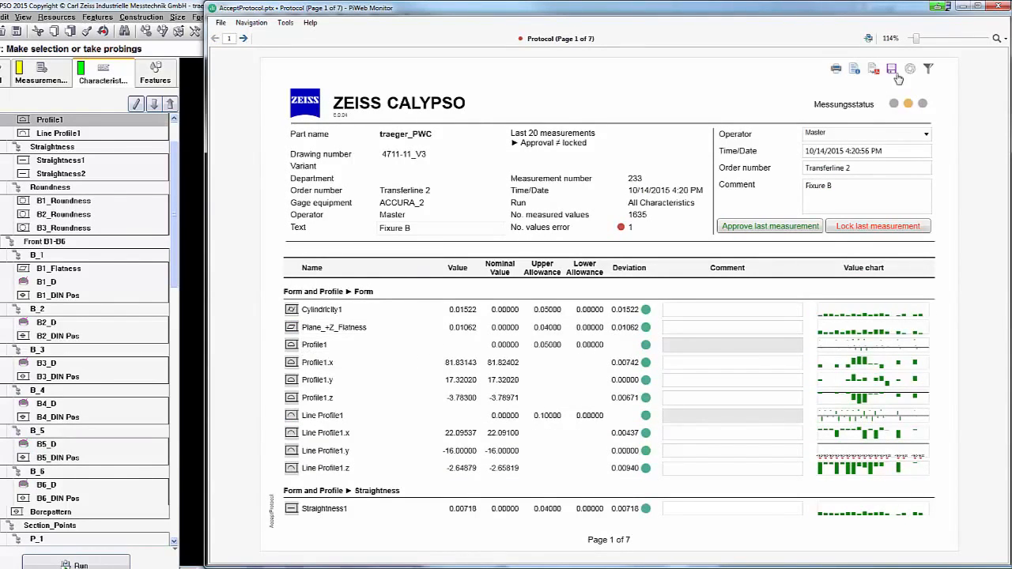
left_click(891, 68)
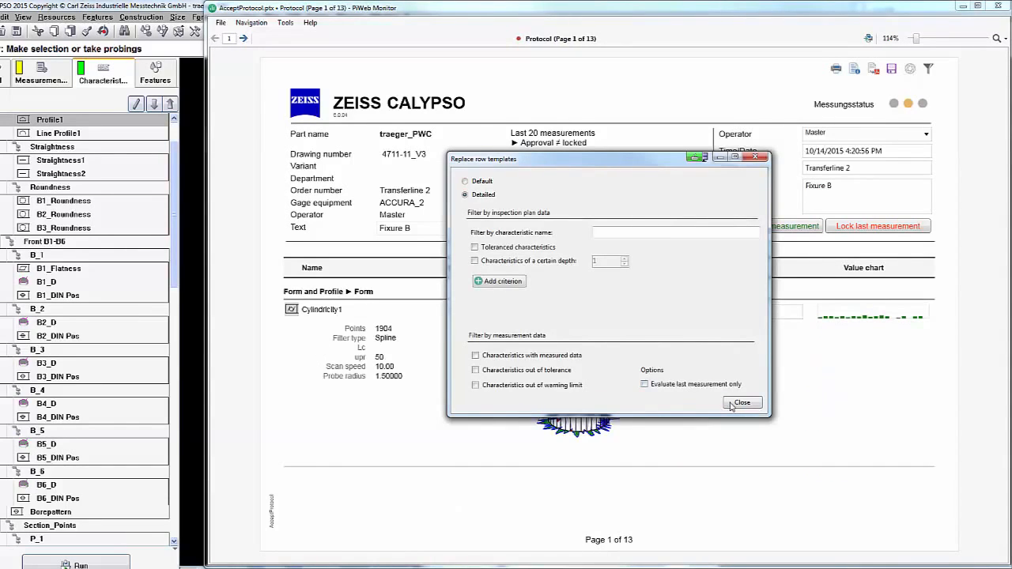
left_click(741, 403)
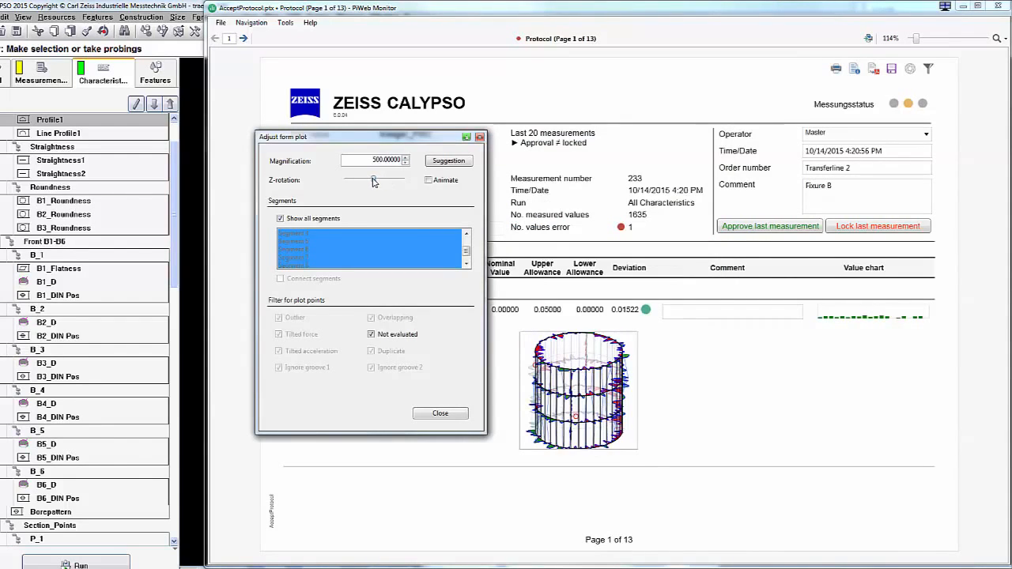
left_click(440, 413)
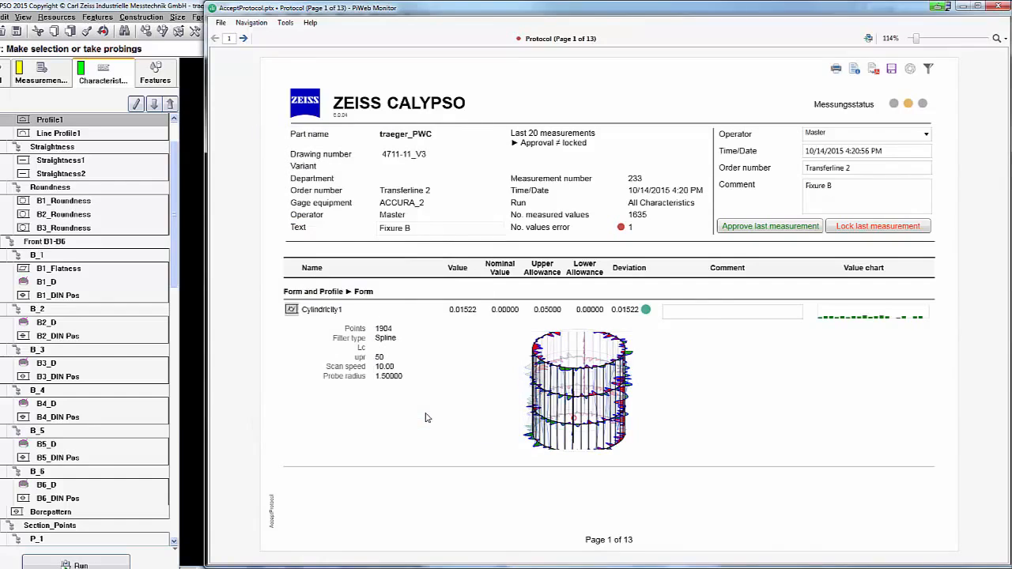
mouse_move(783, 240)
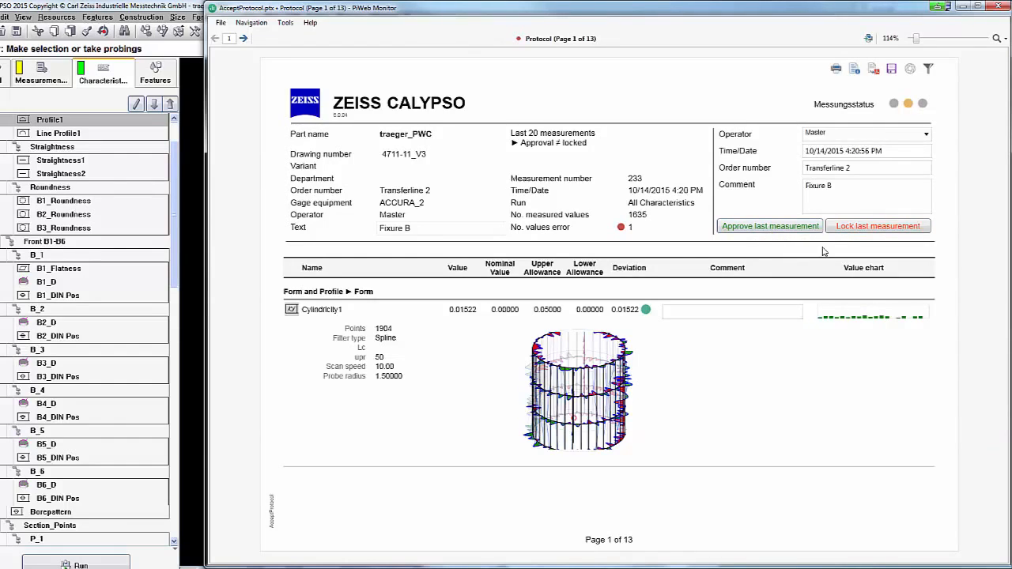
mouse_move(771, 250)
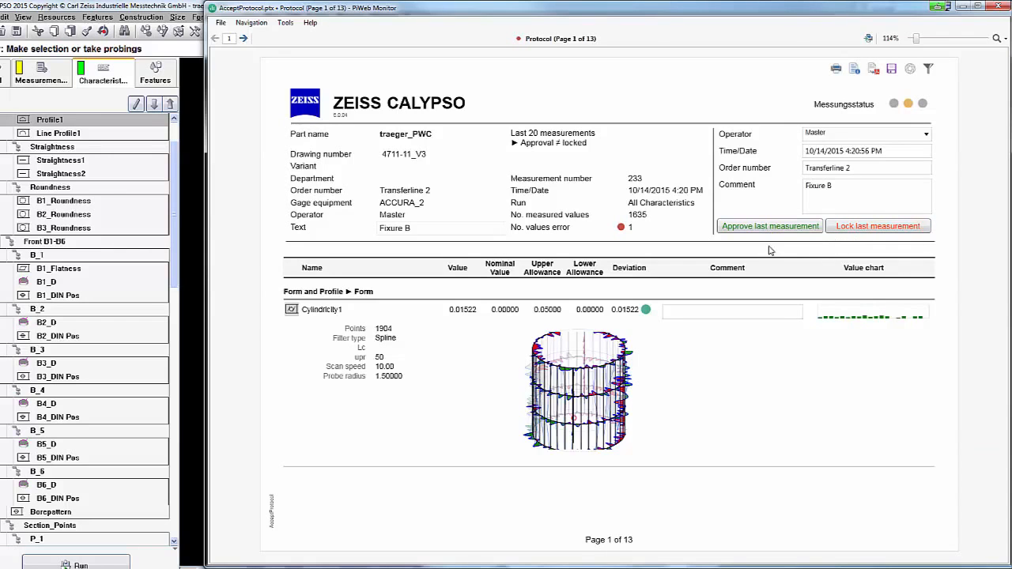
Step: Limit the report to the last 15 measurements and advance to the next page
left_click(252, 22)
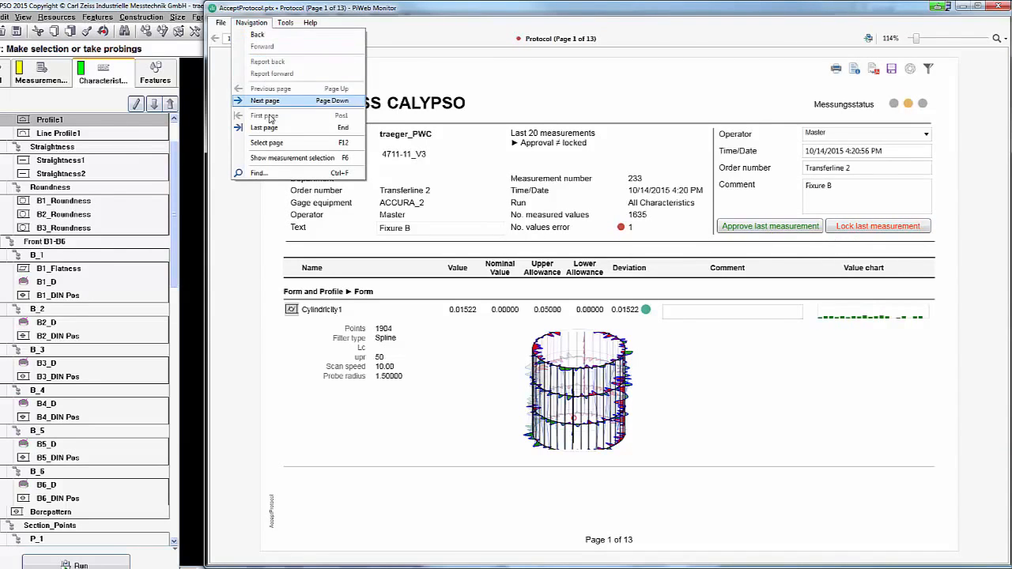
left_click(292, 157)
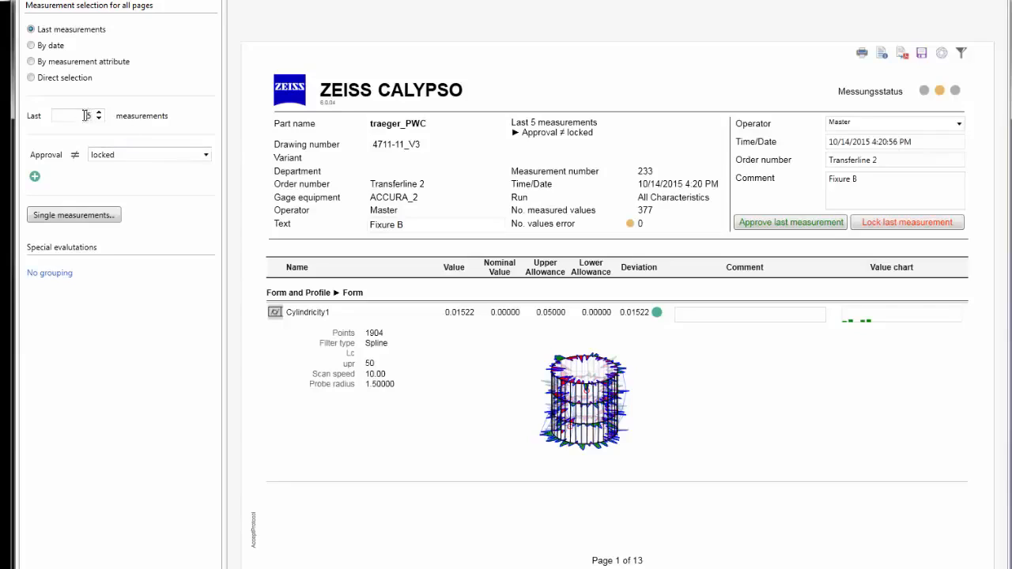
left_click(98, 111)
type("15")
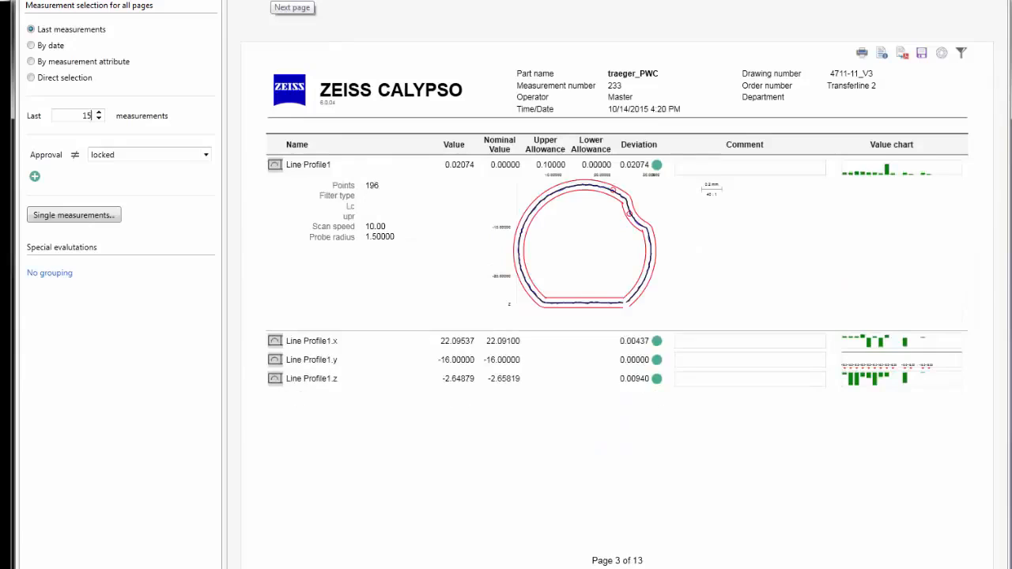
left_click(292, 7)
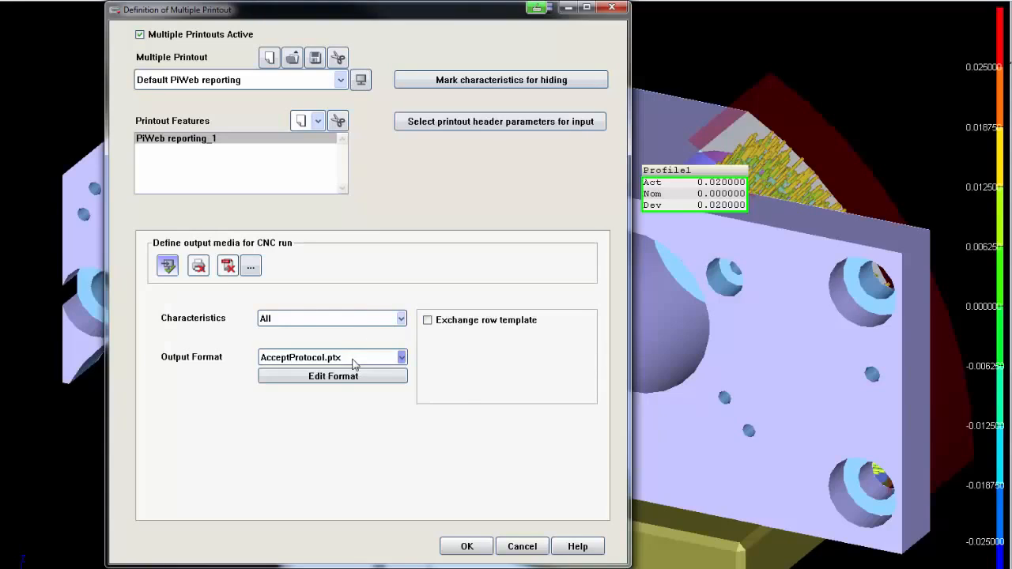
Step: Select PlotProtocol.ptx from the ZEISS templates as the output format
left_click(401, 357)
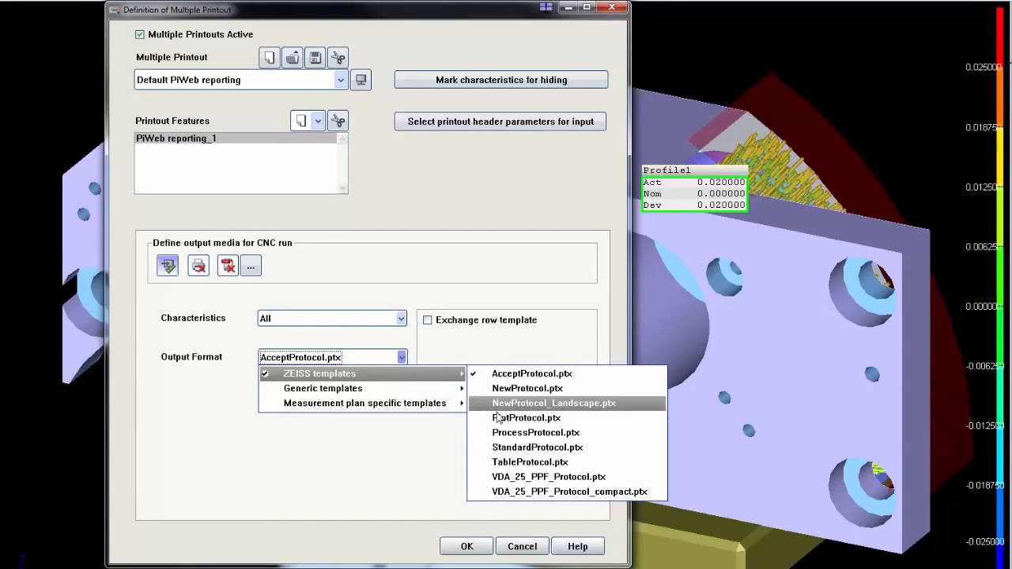
left_click(526, 418)
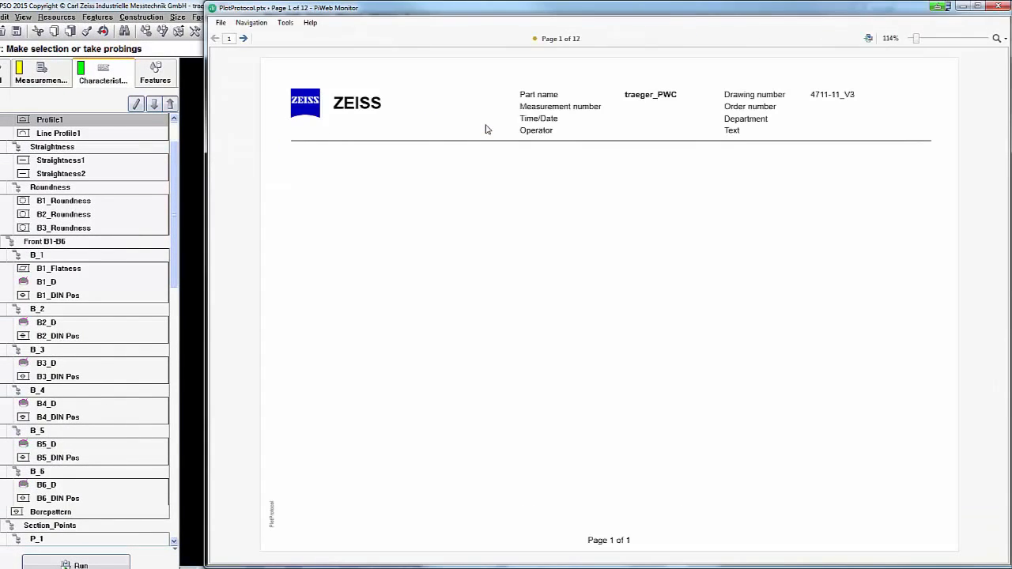
Step: Set the cylindricity plot to magnification 500 and rotate it about Z
left_click(75, 564)
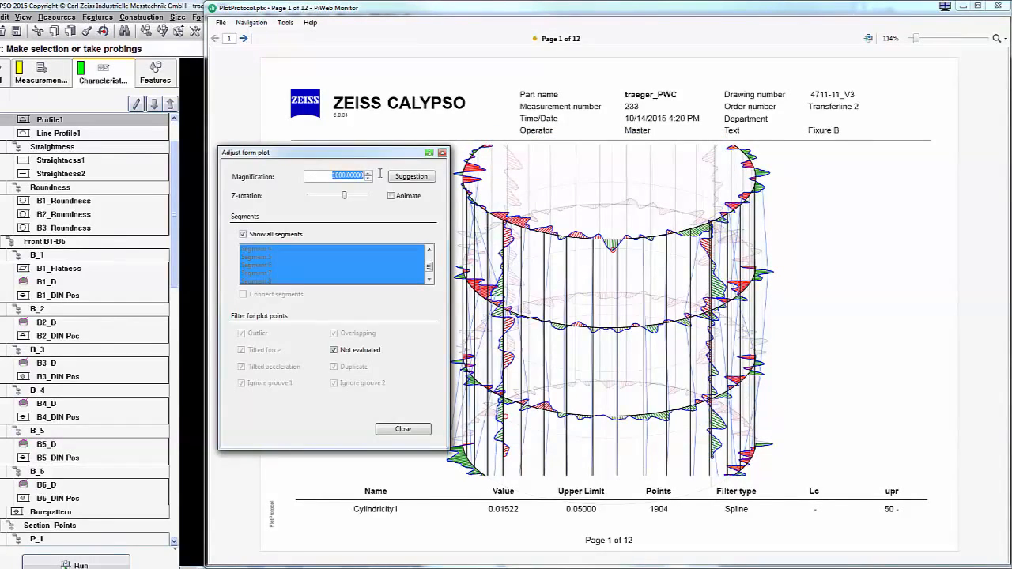
left_click(368, 179)
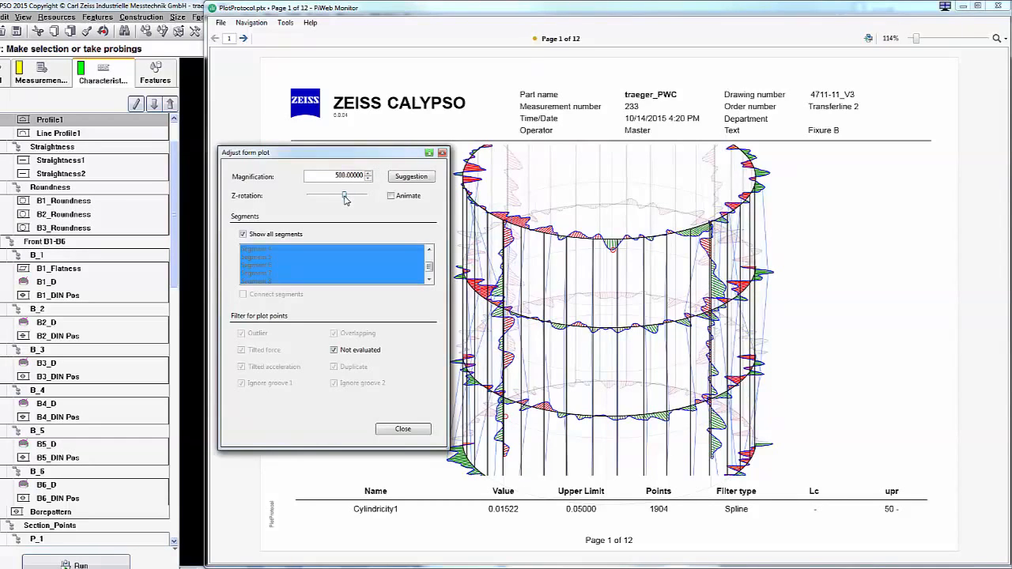
left_click_drag(345, 196, 328, 196)
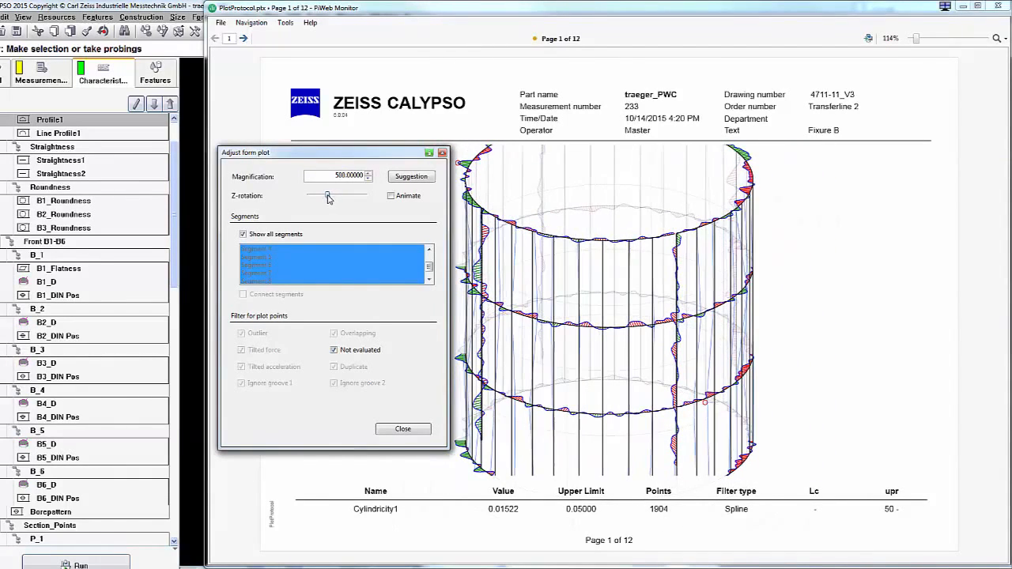
left_click(402, 429)
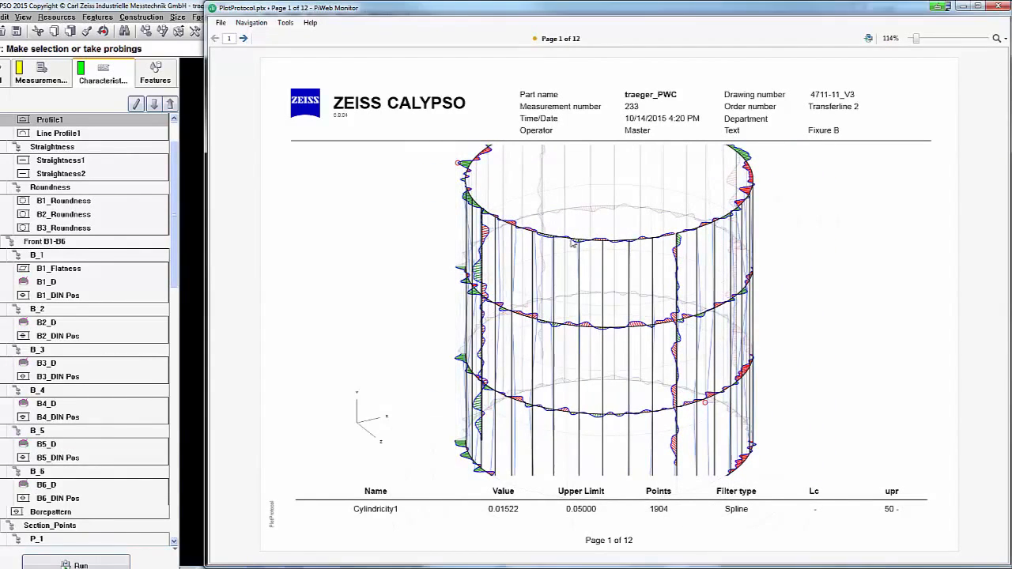
Step: Advance three pages through the Plot report
left_click(243, 38)
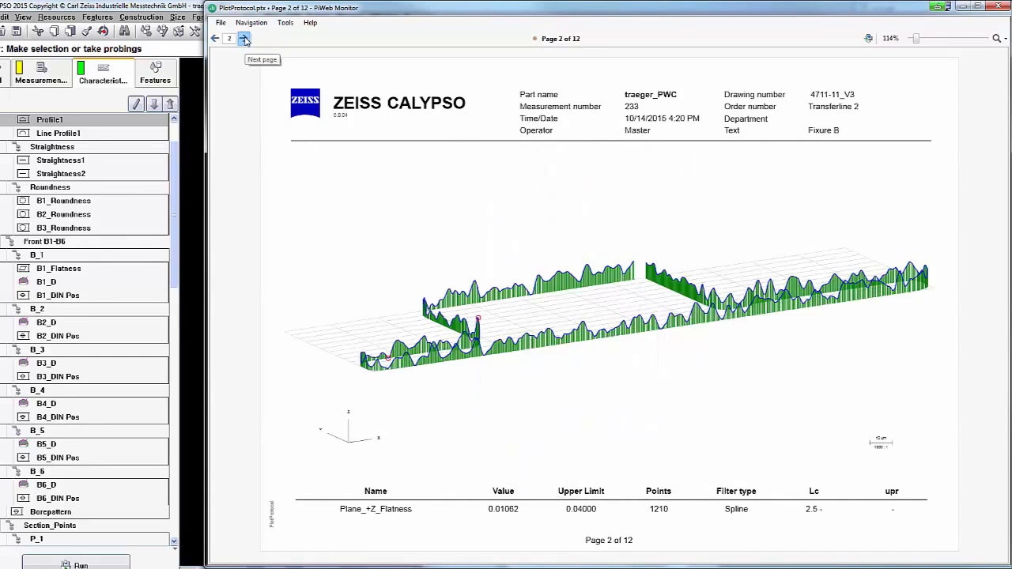
left_click(245, 38)
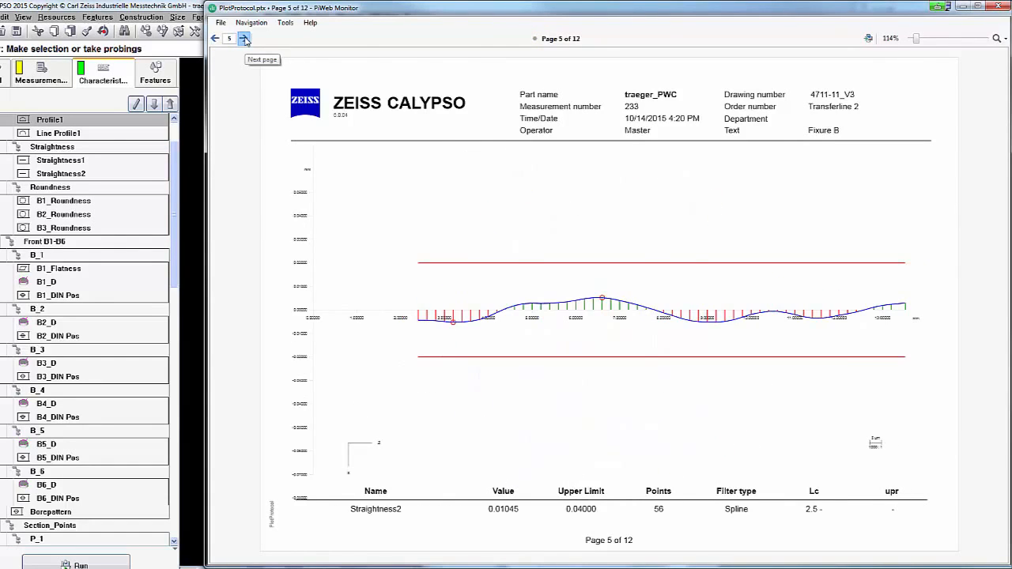
left_click(245, 38)
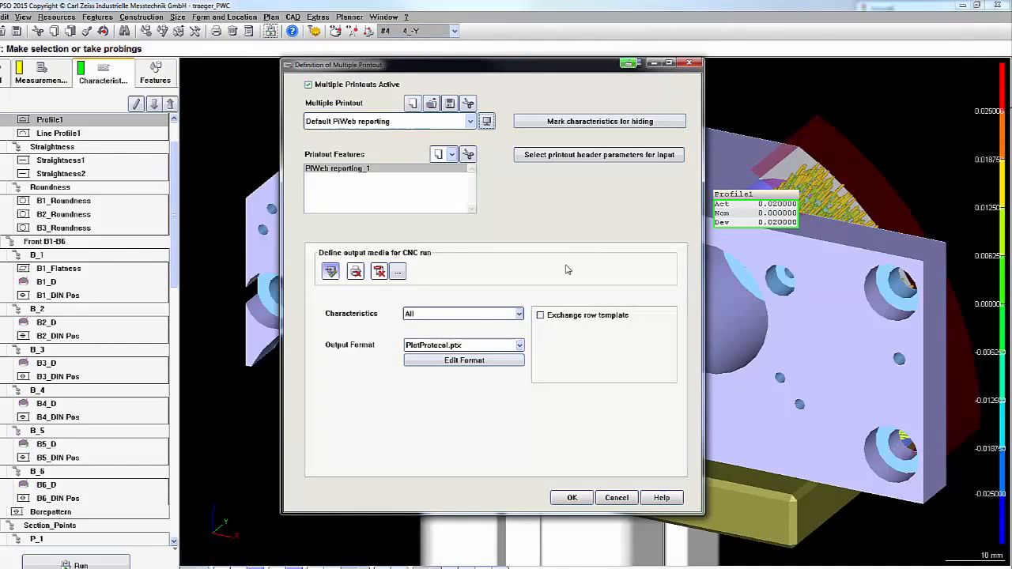
mouse_move(532, 338)
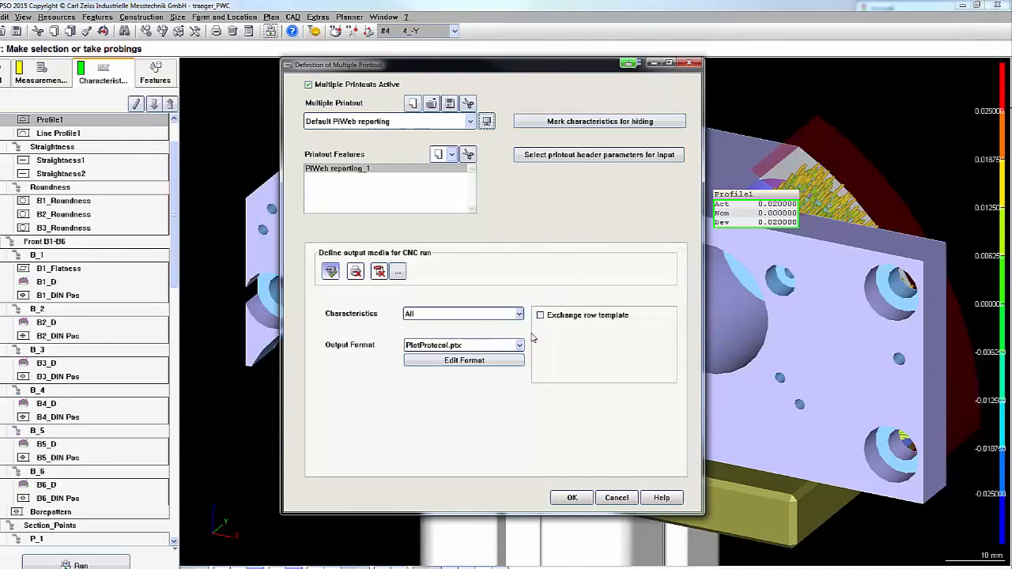
Step: Choose ProcessProtocol.ptx as output format and preview it in PiWeb Monitor
left_click(519, 345)
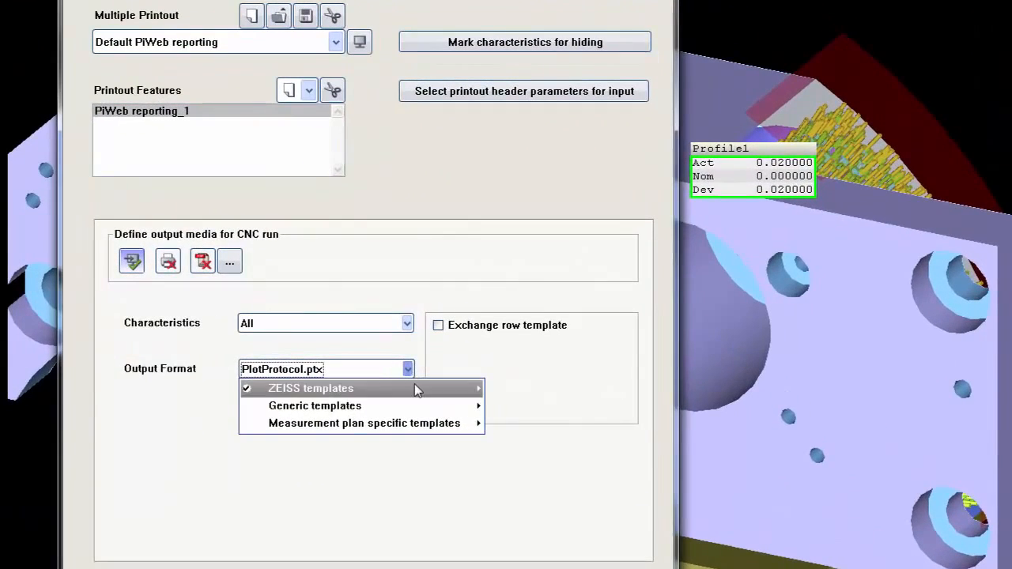
left_click(311, 388)
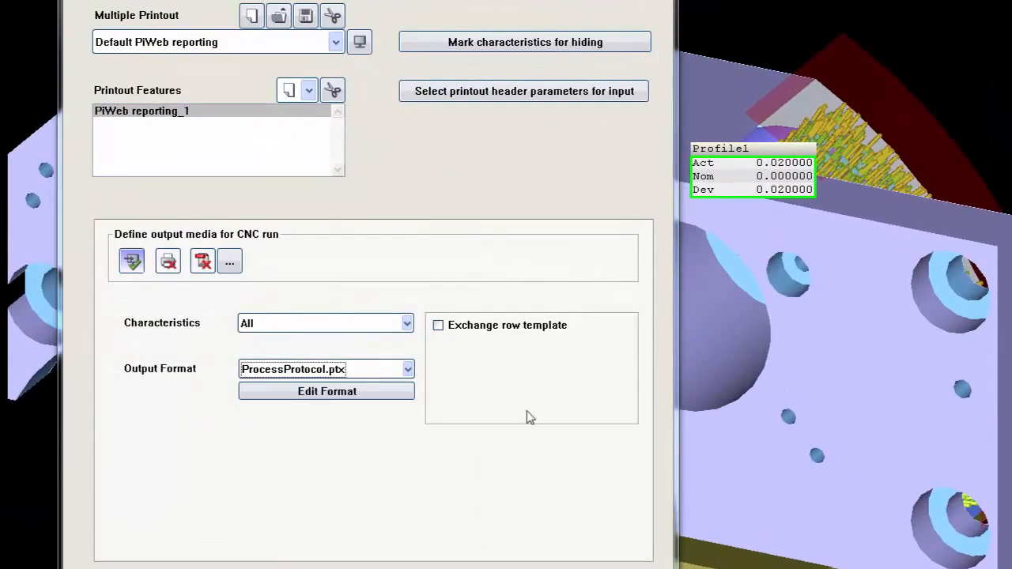
left_click(358, 42)
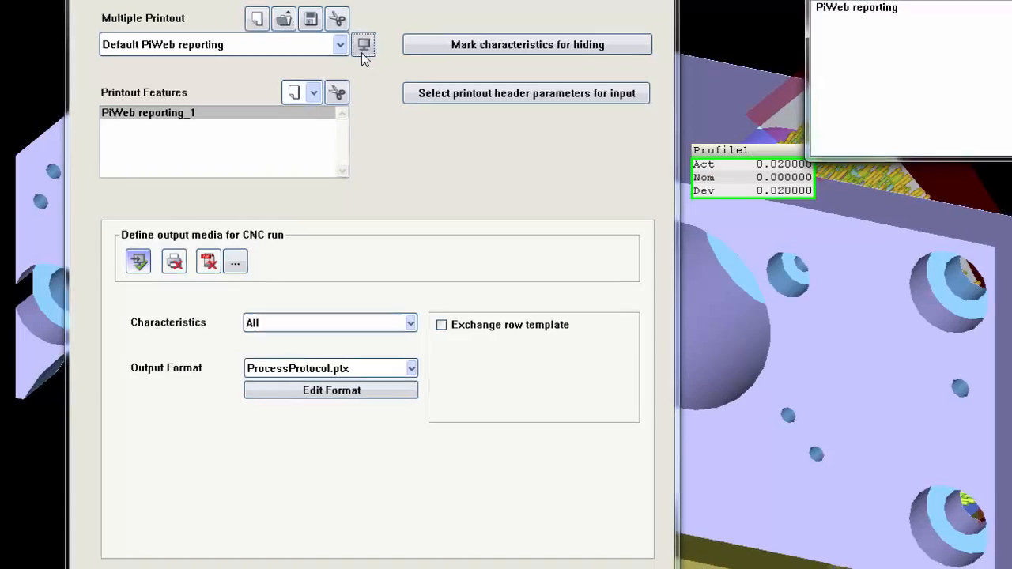
left_click(363, 44)
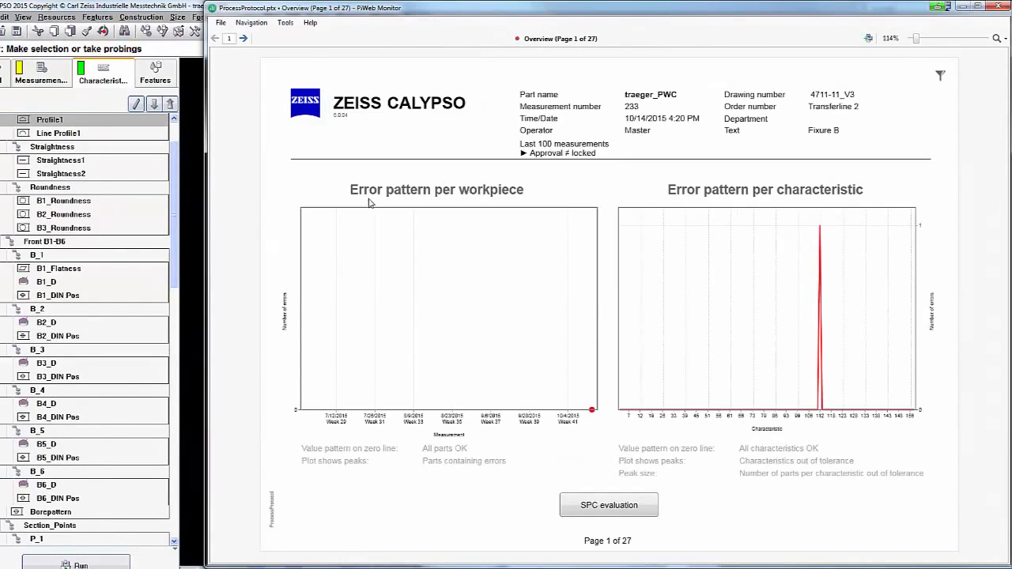
mouse_move(676, 247)
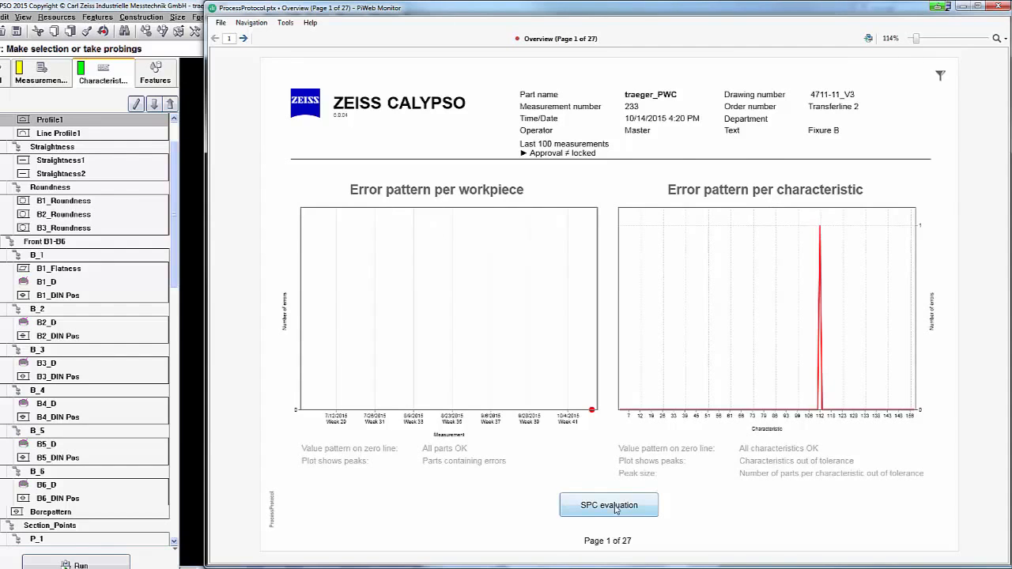
Step: Open the SPC evaluation tables and page forward to page 6 of 27
left_click(608, 505)
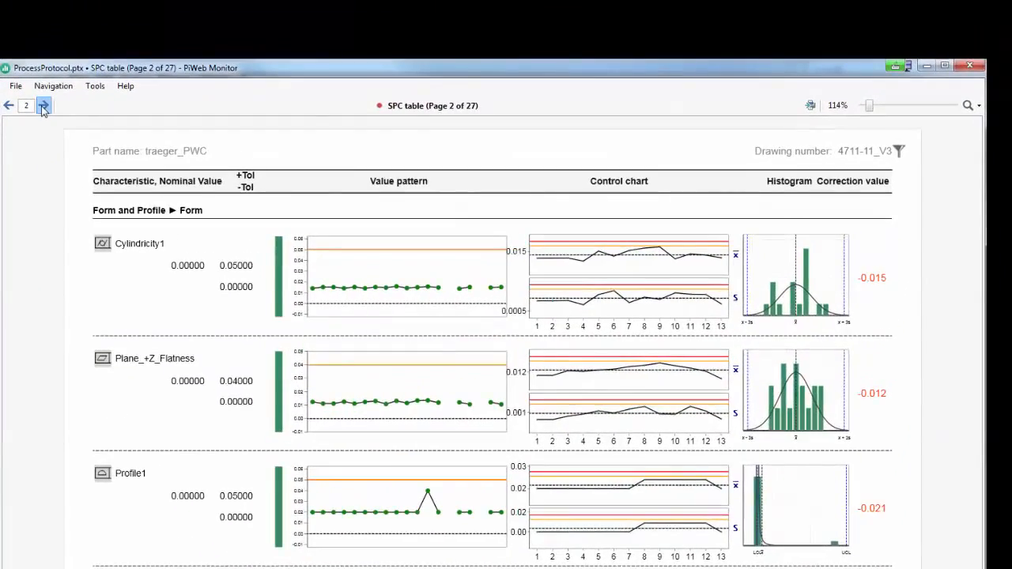
left_click(44, 105)
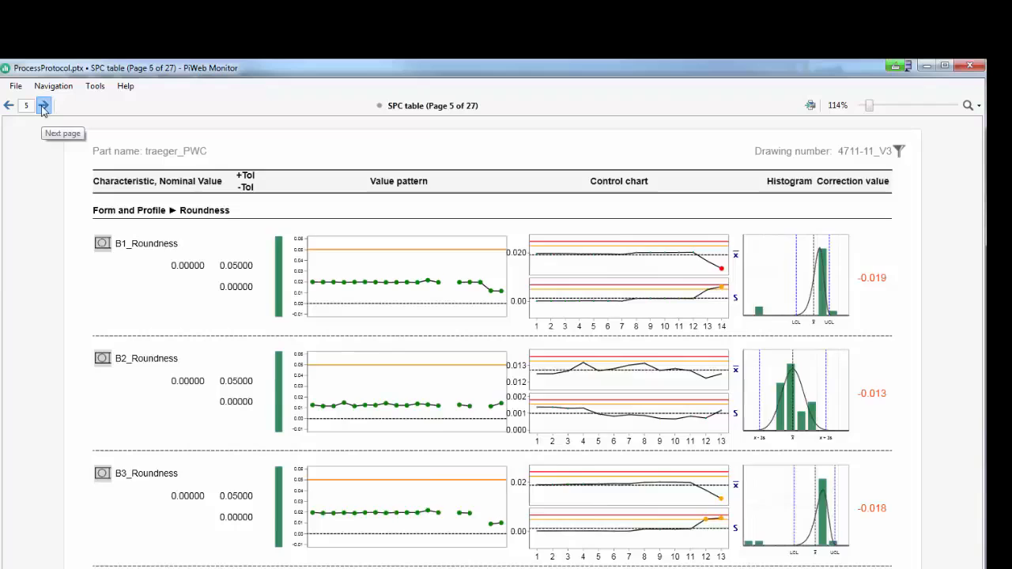
left_click(44, 105)
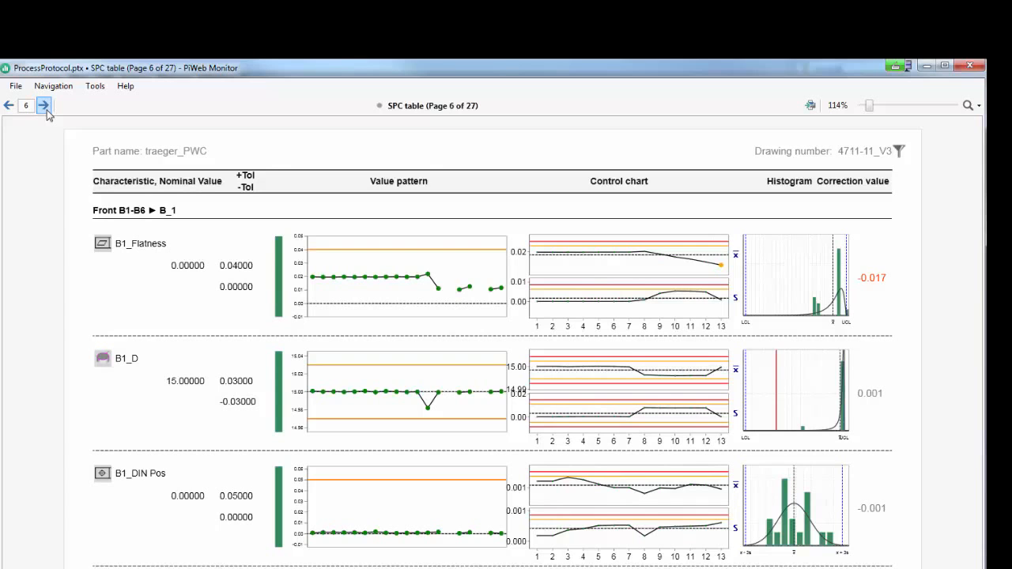
mouse_move(461, 129)
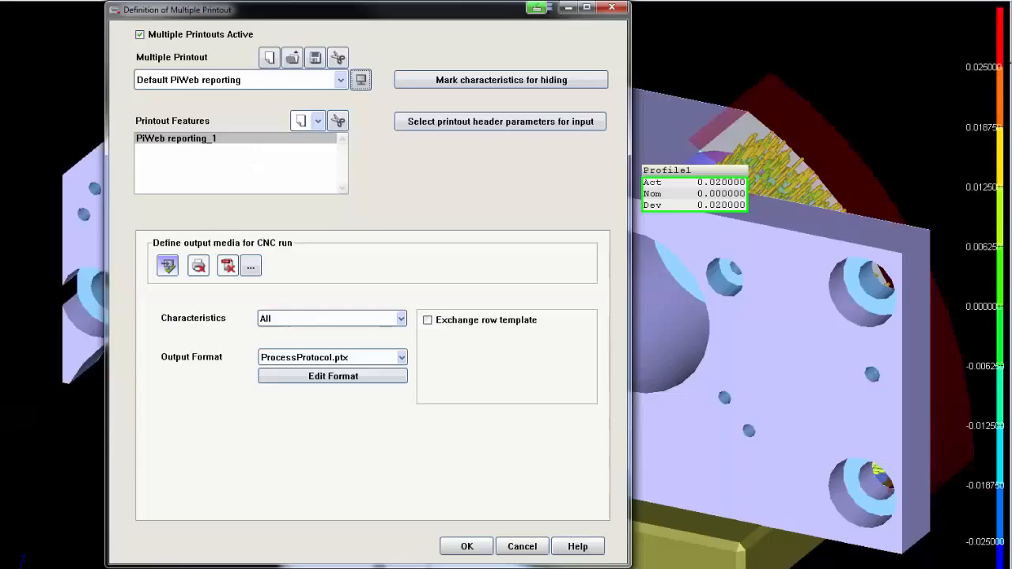
Step: Set the output format to ZEISS templates TableProtocol.ptx and preview it in PiWeb Monitor
left_click(401, 357)
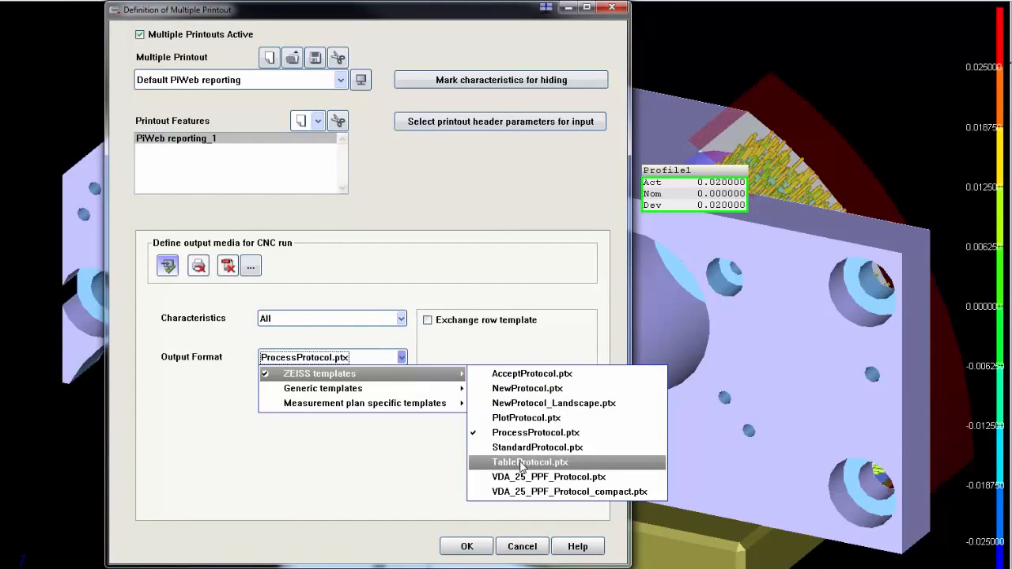
left_click(529, 462)
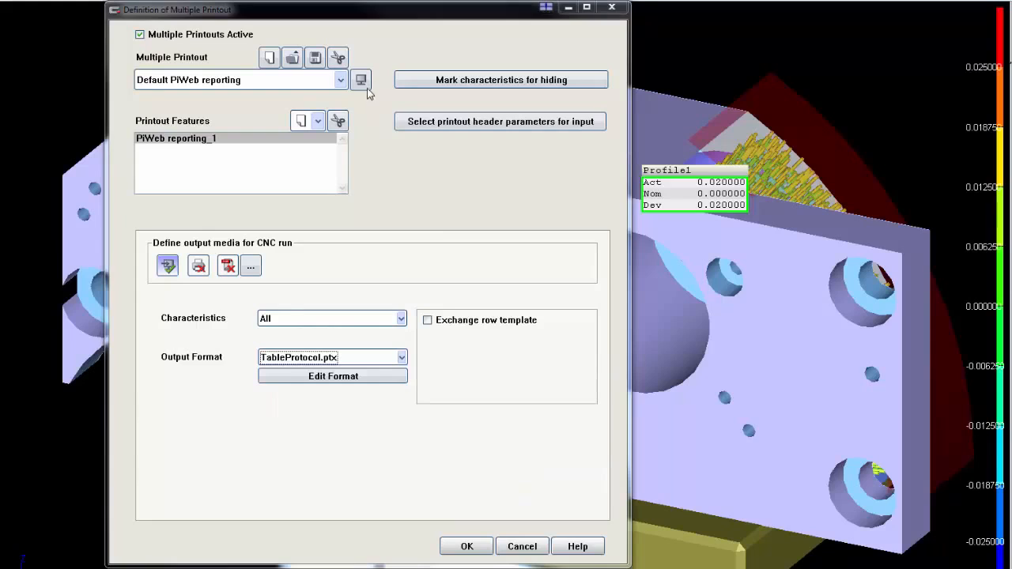
left_click(360, 79)
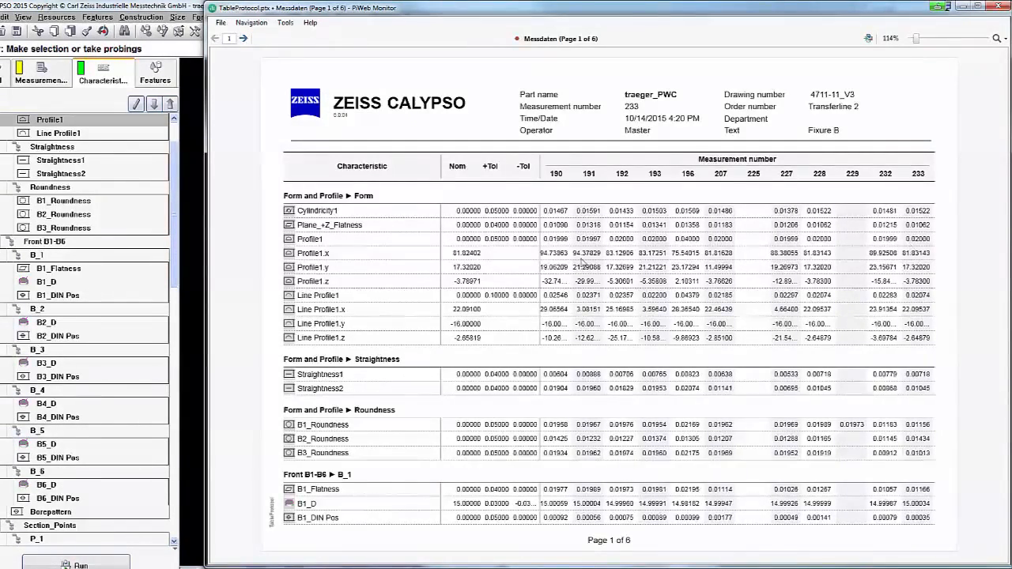
Step: Page forward twice through the Table protocol report preview
left_click(246, 38)
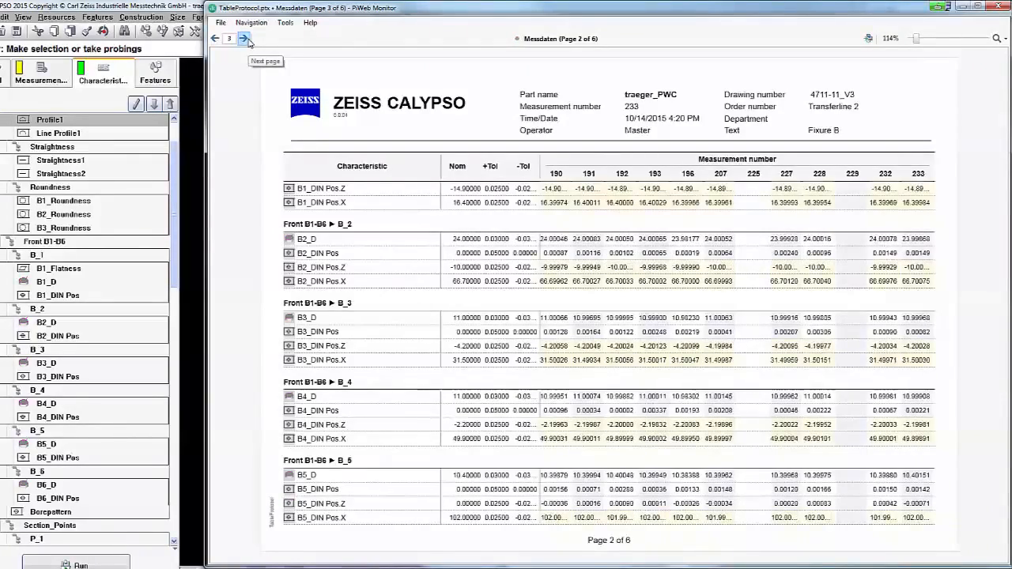
left_click(246, 38)
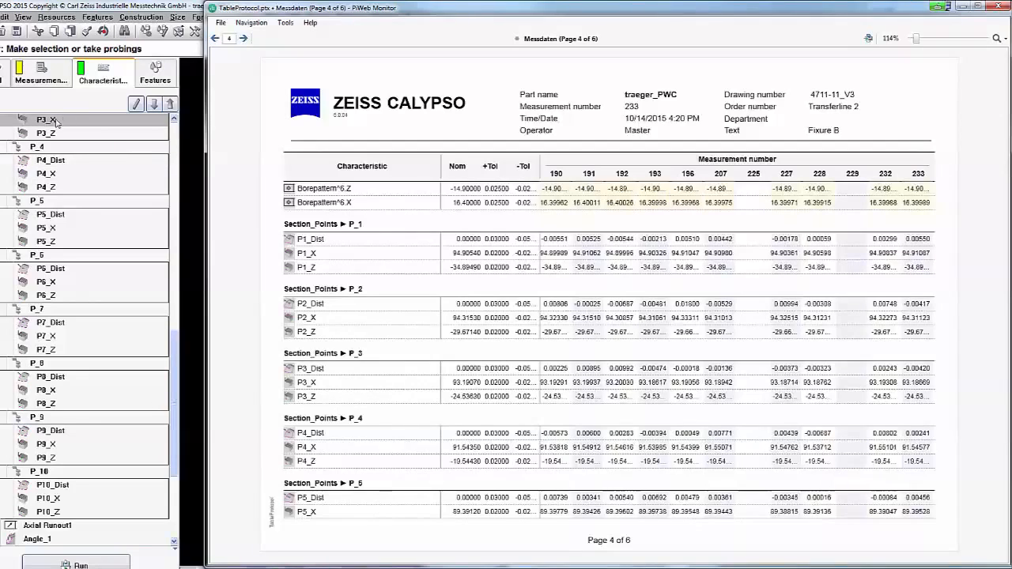
mouse_move(338, 319)
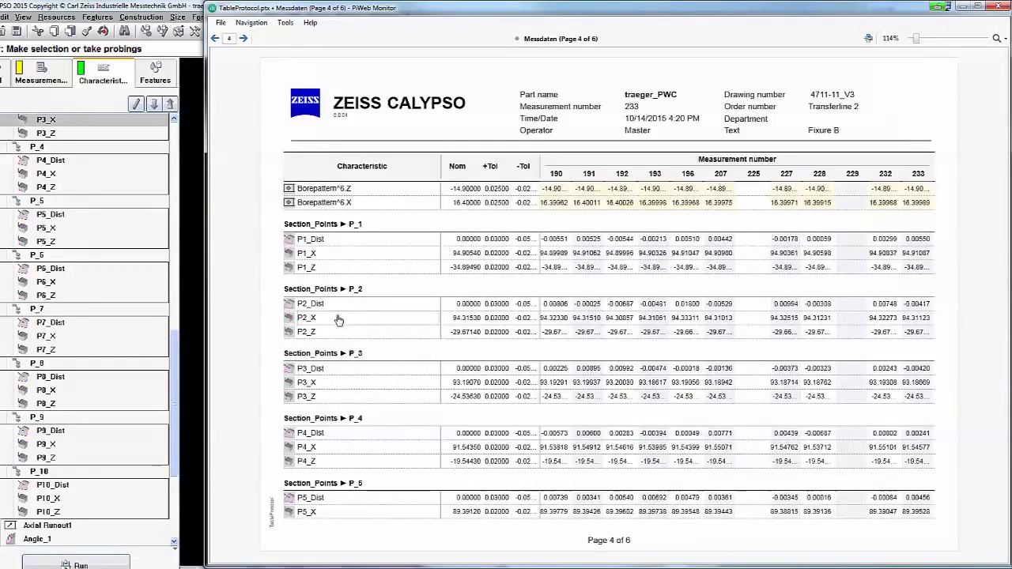
left_click(251, 22)
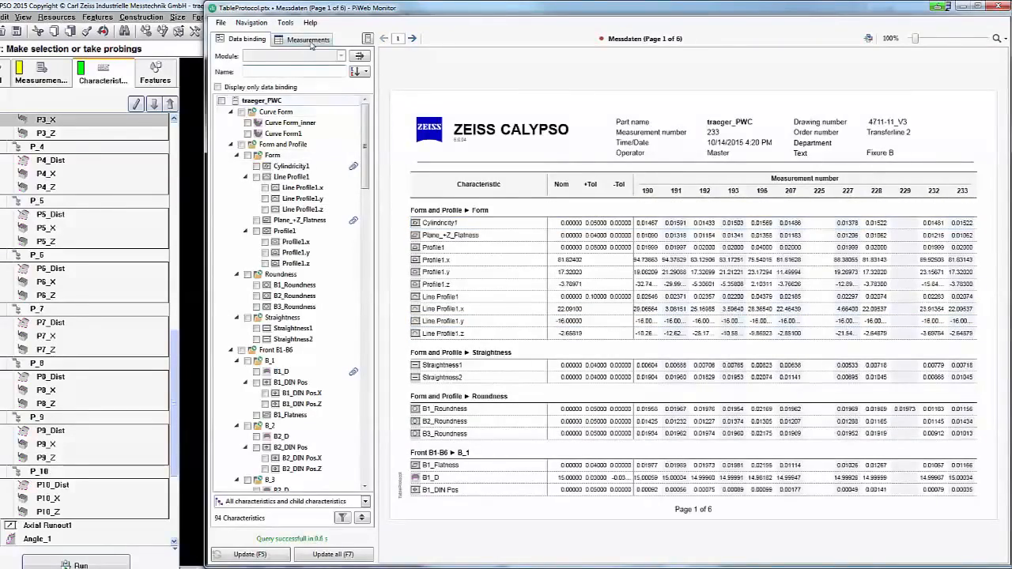
Step: Raise the last-measurements count, then switch selection to By date and pick a From date
left_click(307, 38)
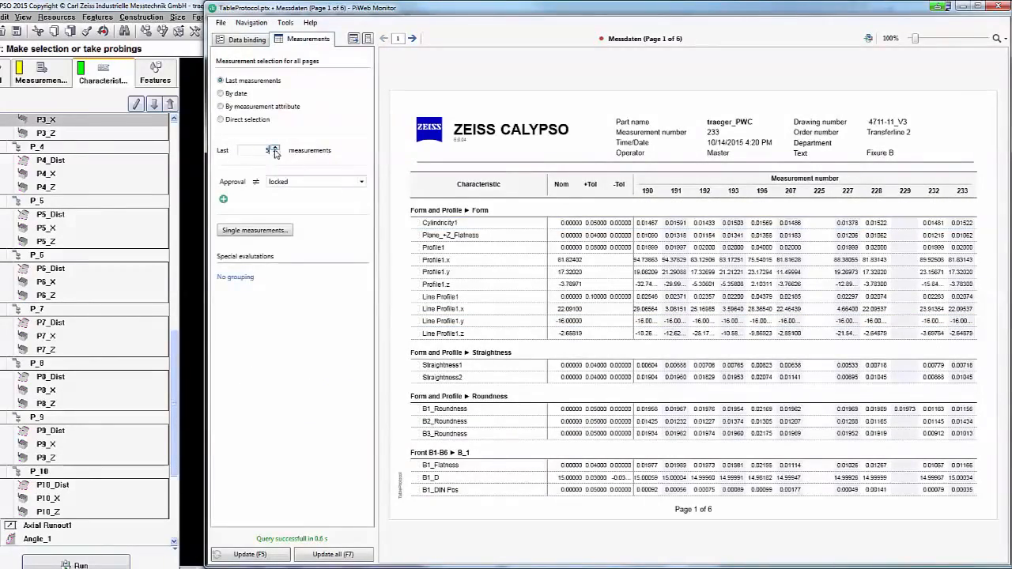
left_click(274, 146)
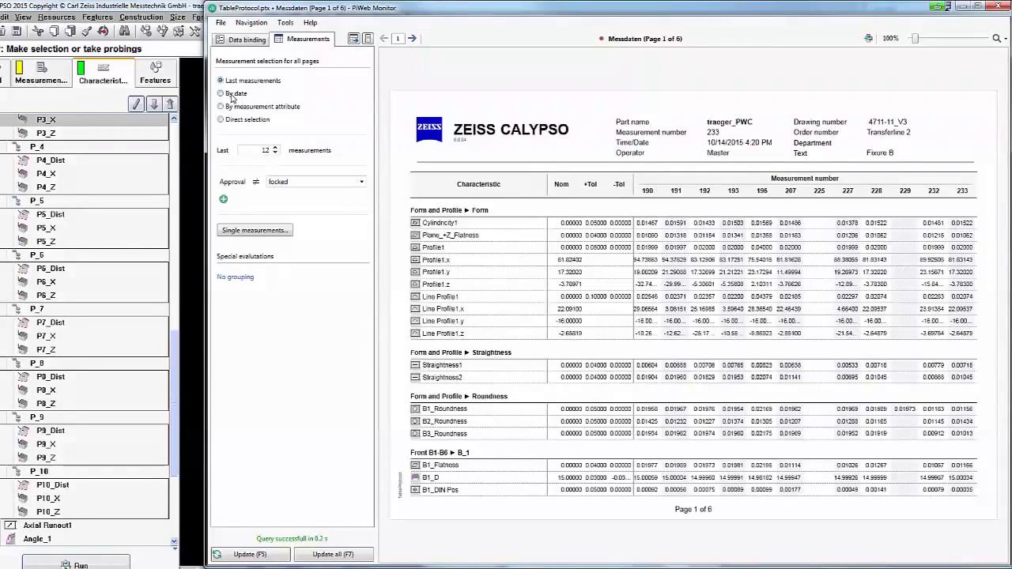
left_click(220, 93)
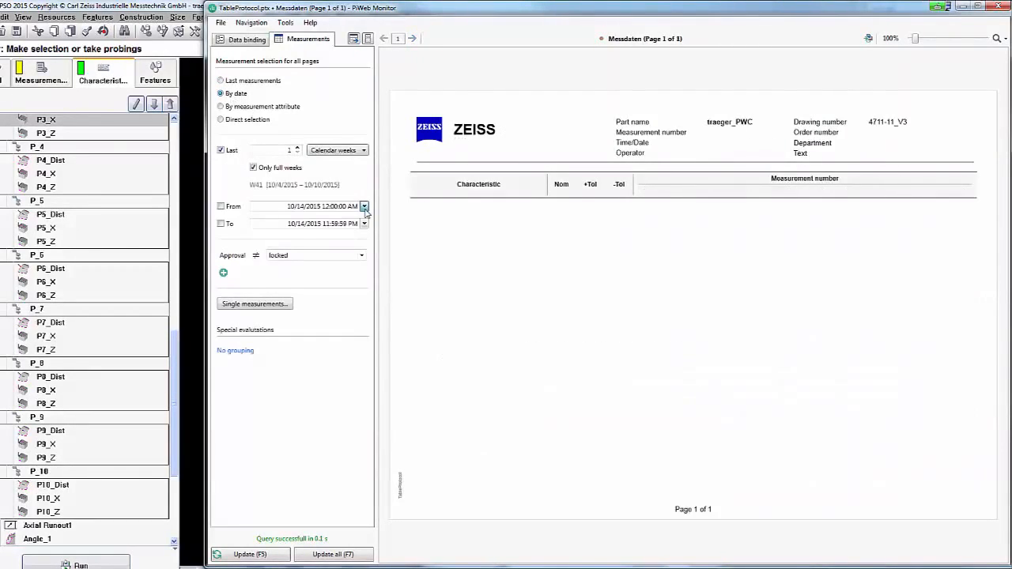
left_click(363, 206)
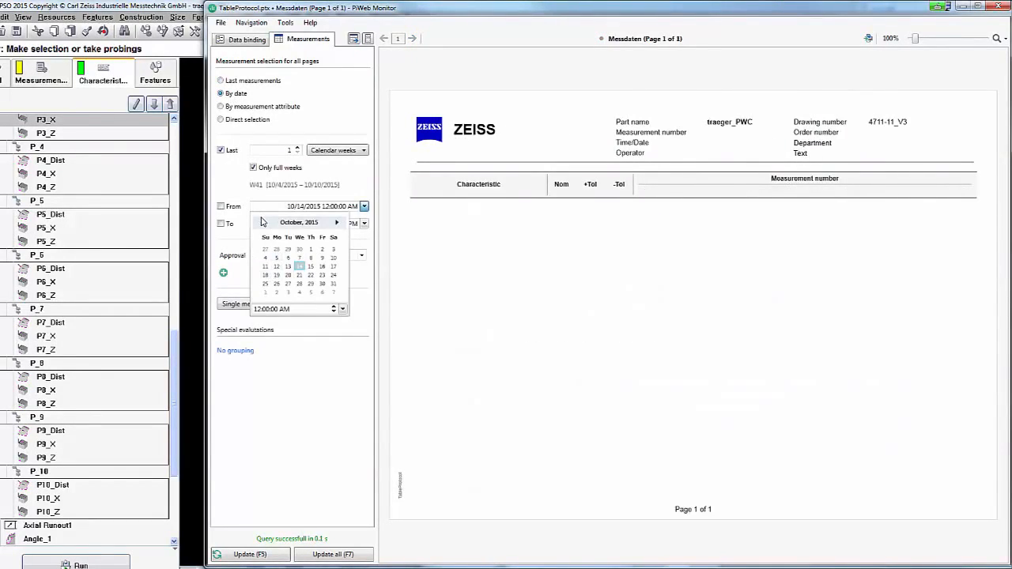
left_click(262, 222)
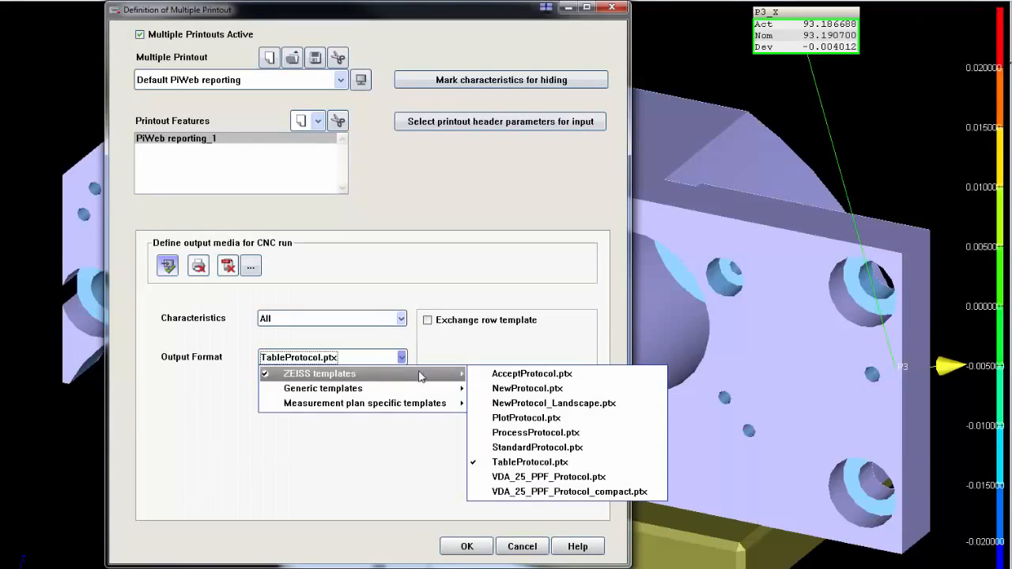
Step: Choose VDA_25_PPF_Protocol.ptx as the output format and preview it in PiWeb Monitor
left_click(548, 475)
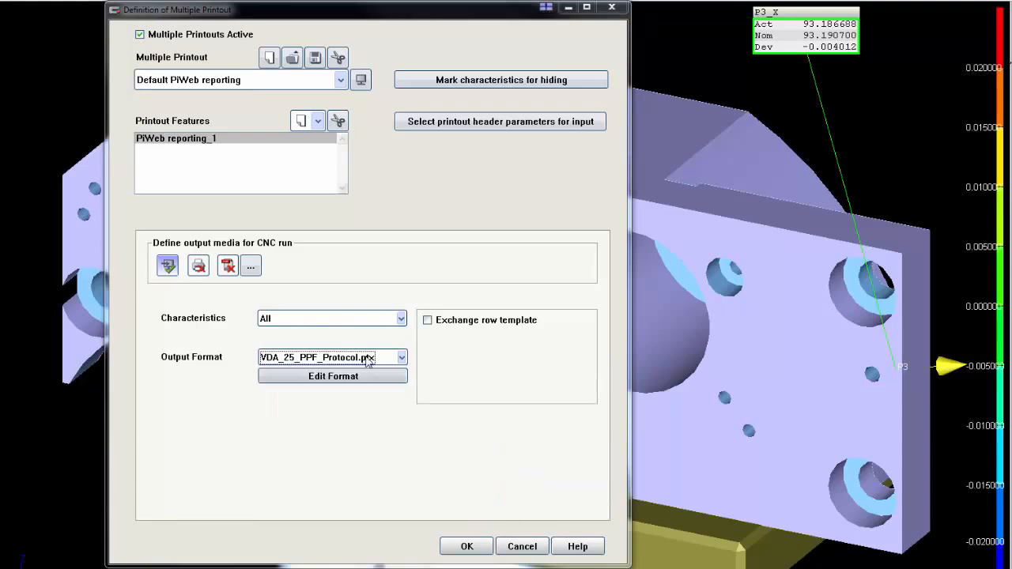
left_click(360, 79)
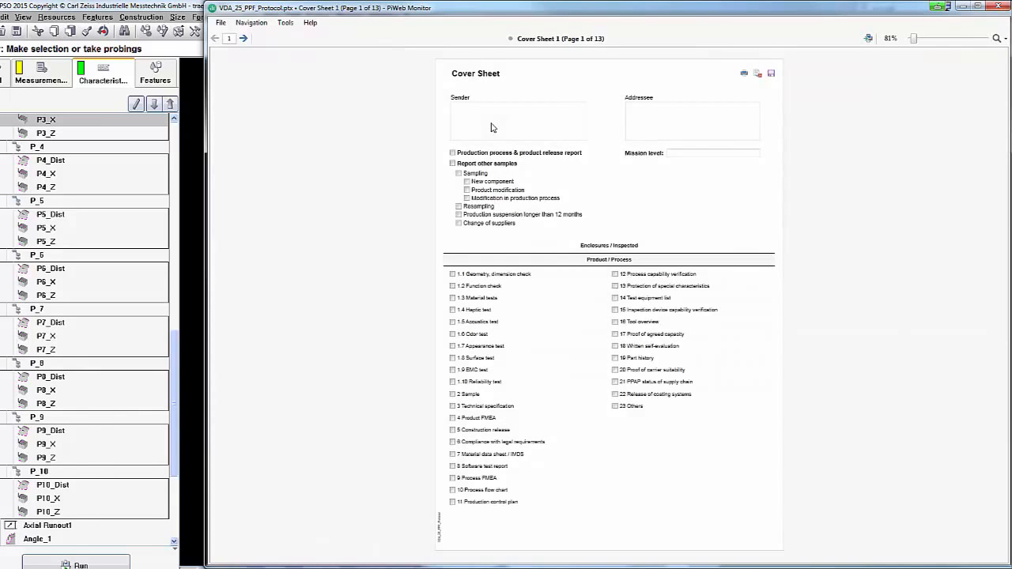
Step: On the VDA cover sheet's supplier section, check 1.1 in the Releases product/process grid
left_click(242, 38)
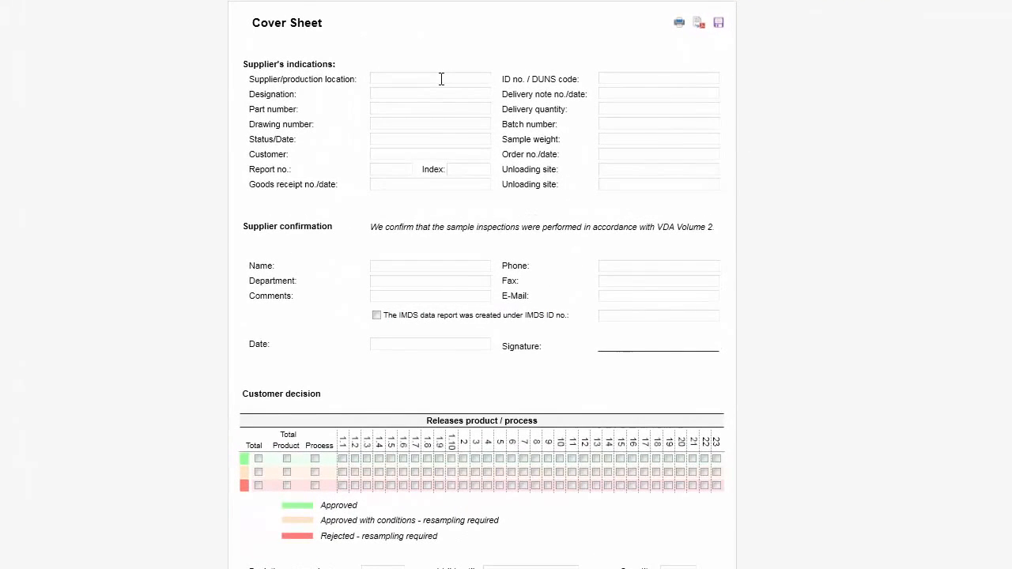
mouse_move(421, 248)
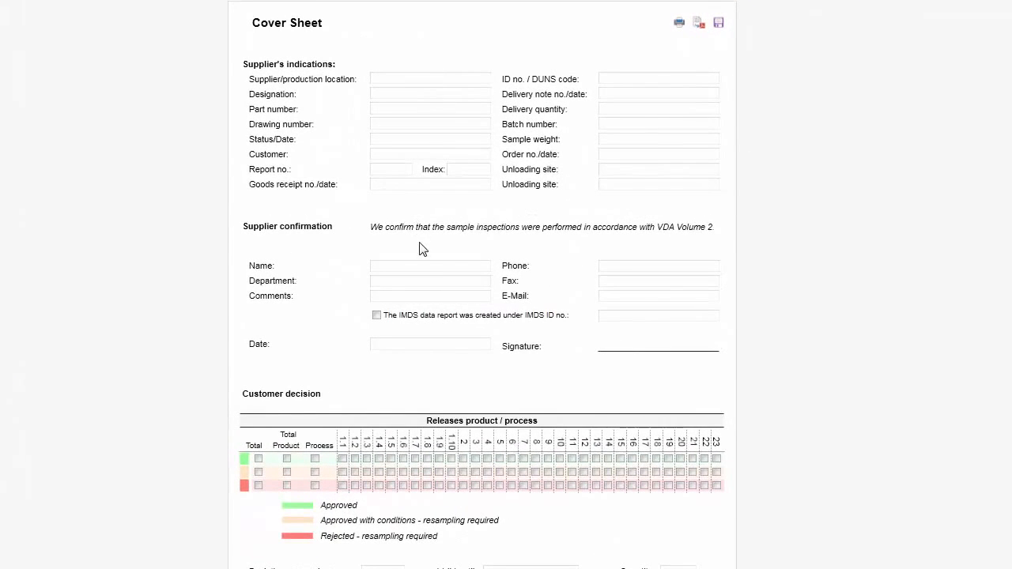
mouse_move(338, 469)
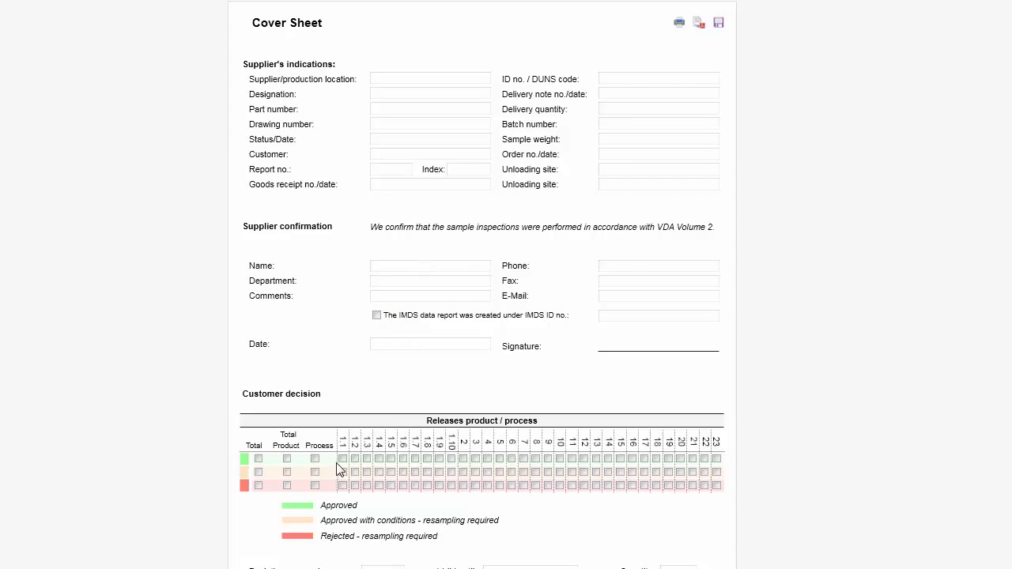
left_click(343, 458)
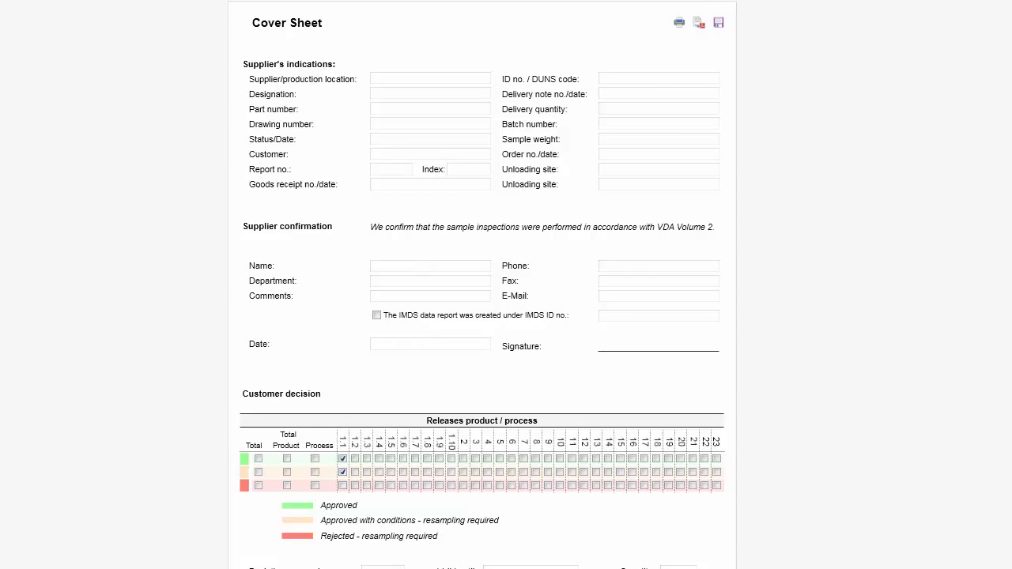
scroll("down", 3)
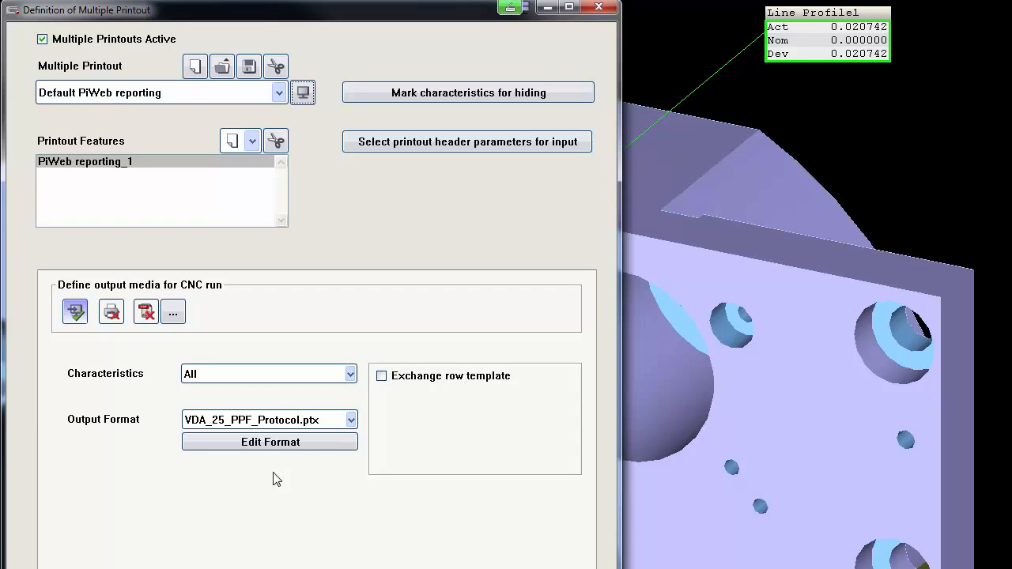
scroll("down", 3)
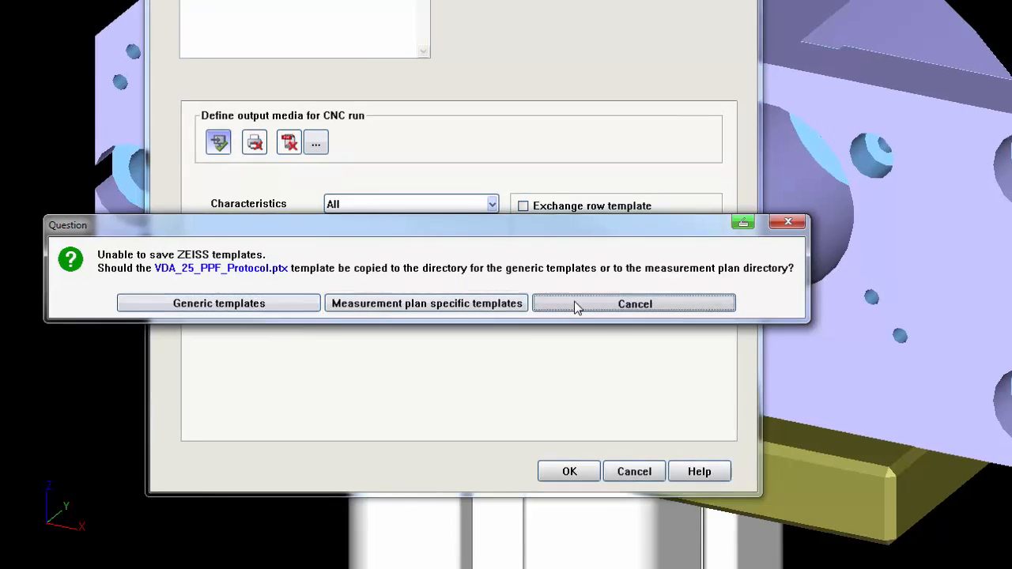
left_click(633, 303)
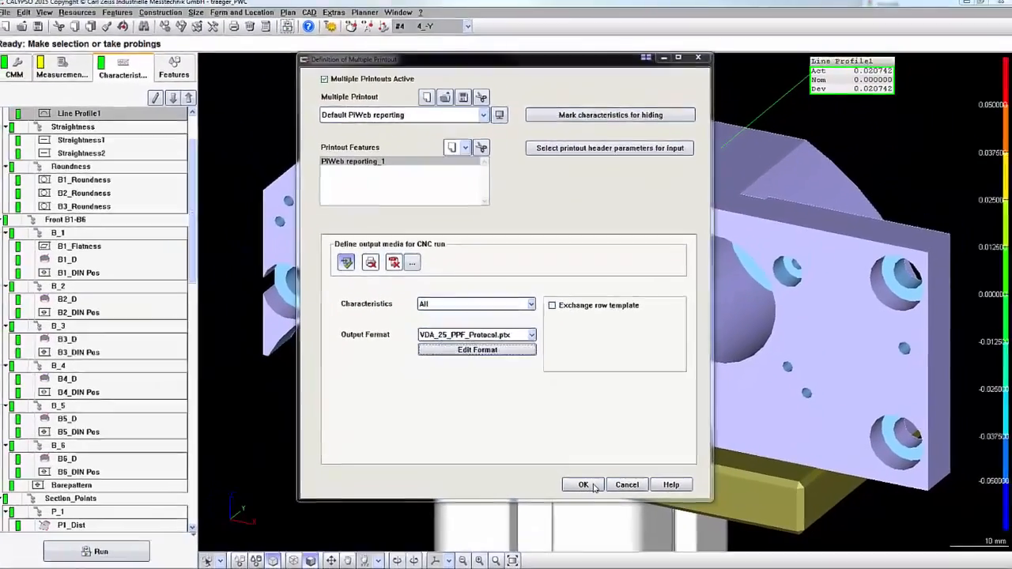